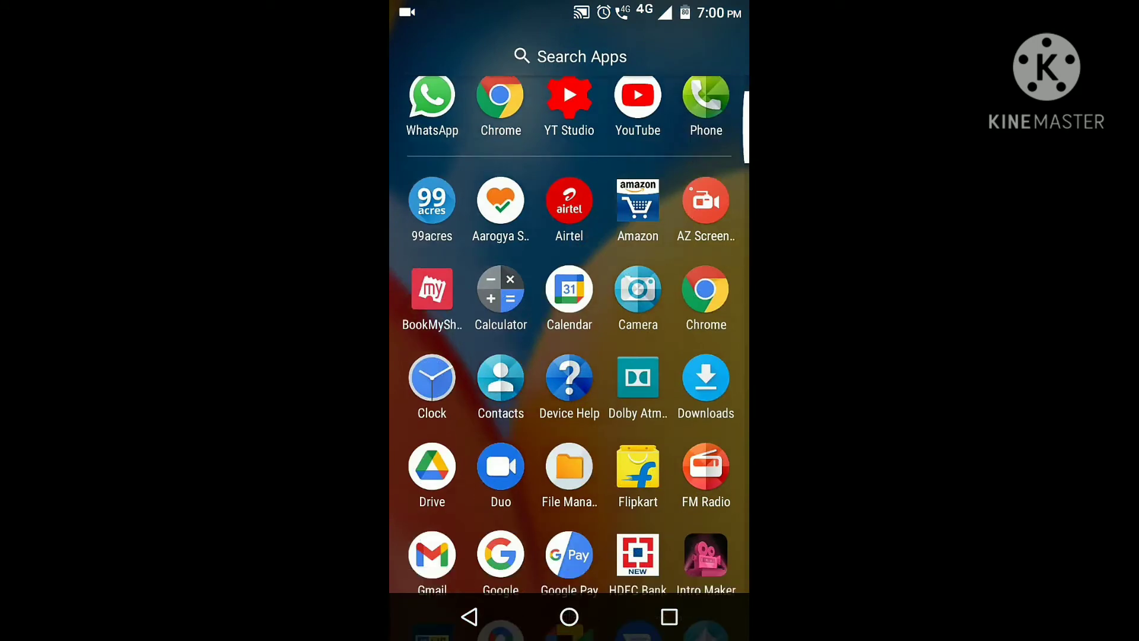
# - Search the Play Store for 'quiz' and install Quizizz: Play to learn
pyautogui.scroll(-3)
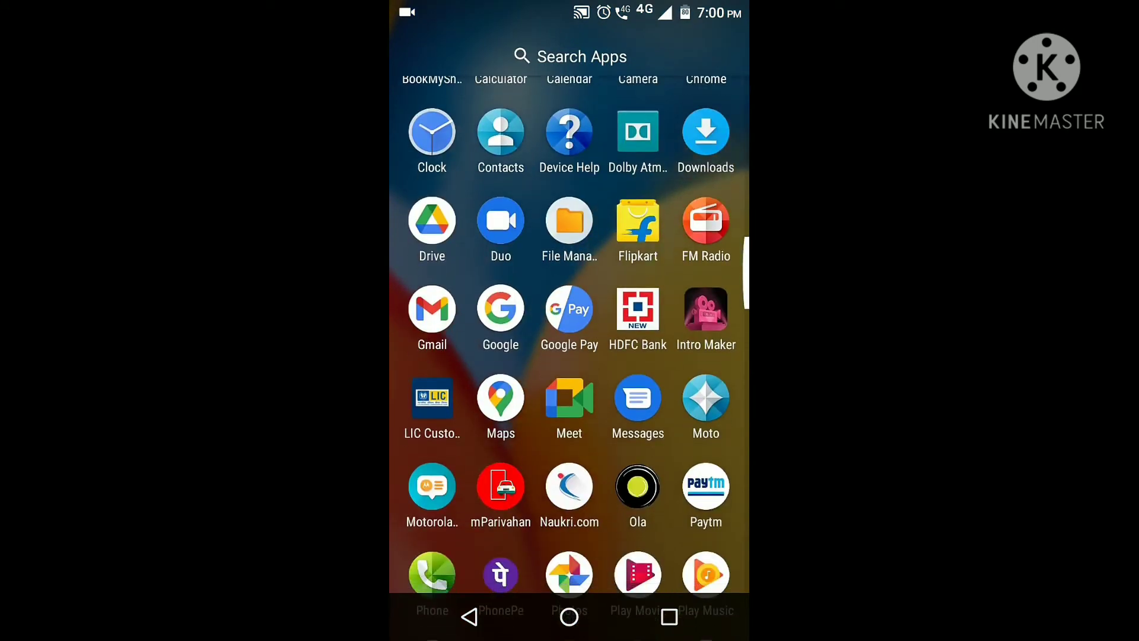
pyautogui.click(576, 56)
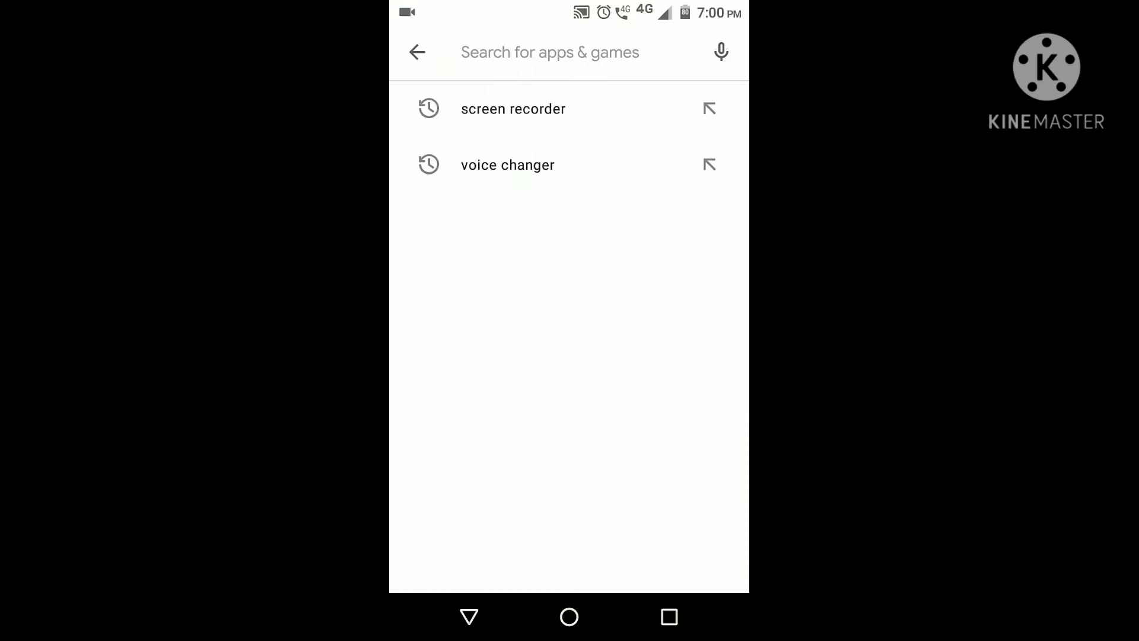
pyautogui.write('quiz')
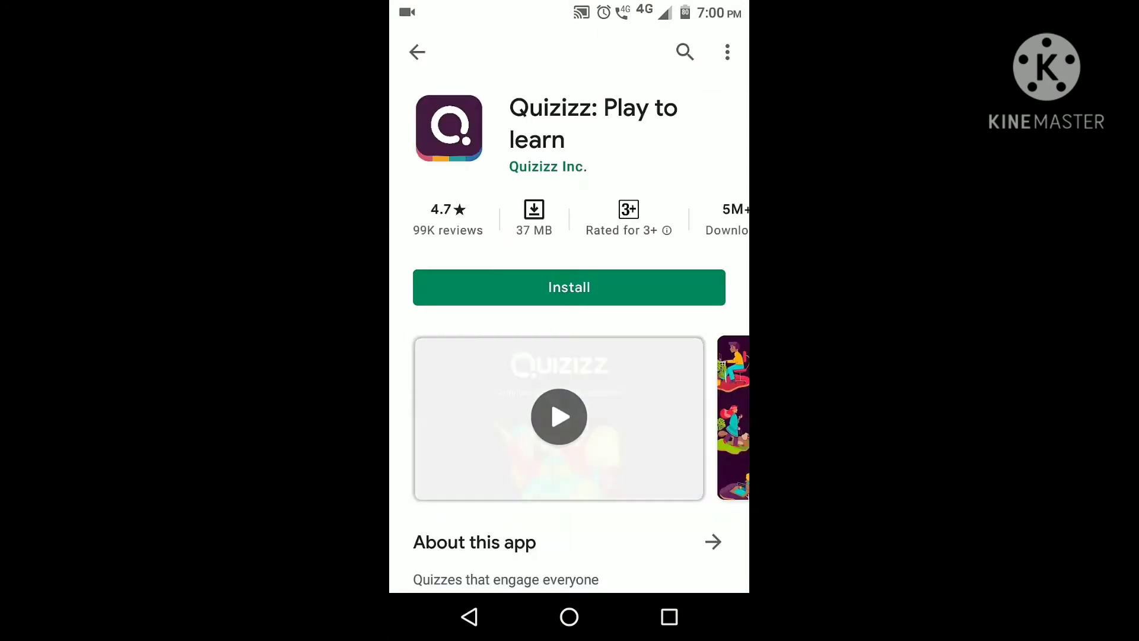
pyautogui.click(568, 288)
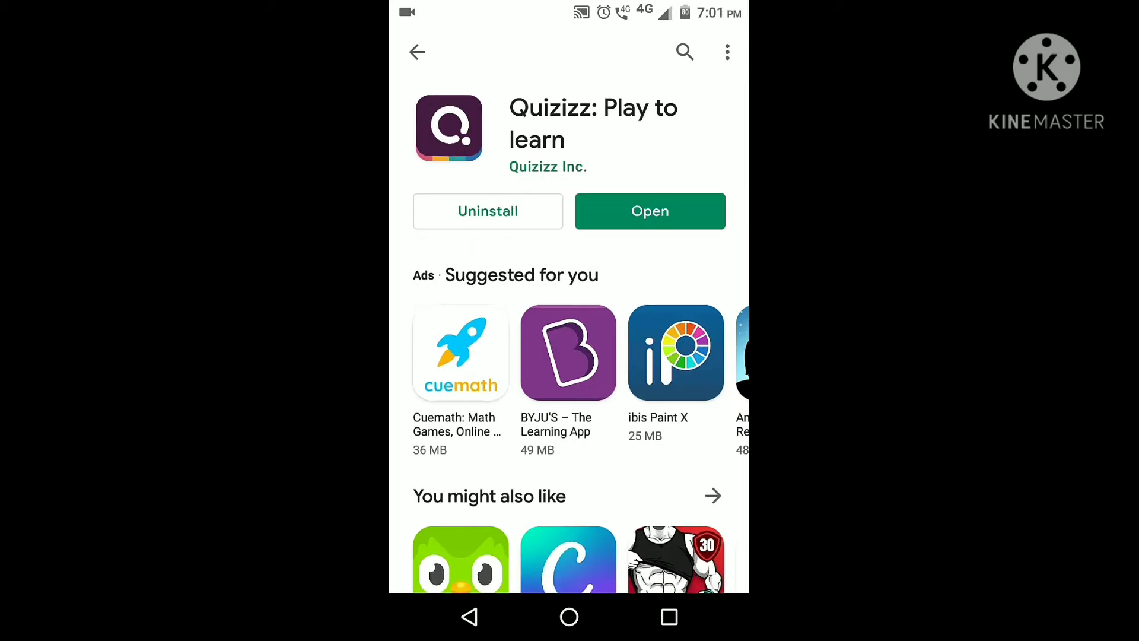
# - Launch Quizizz and choose 'For school' to reach the sign-up page
pyautogui.click(651, 211)
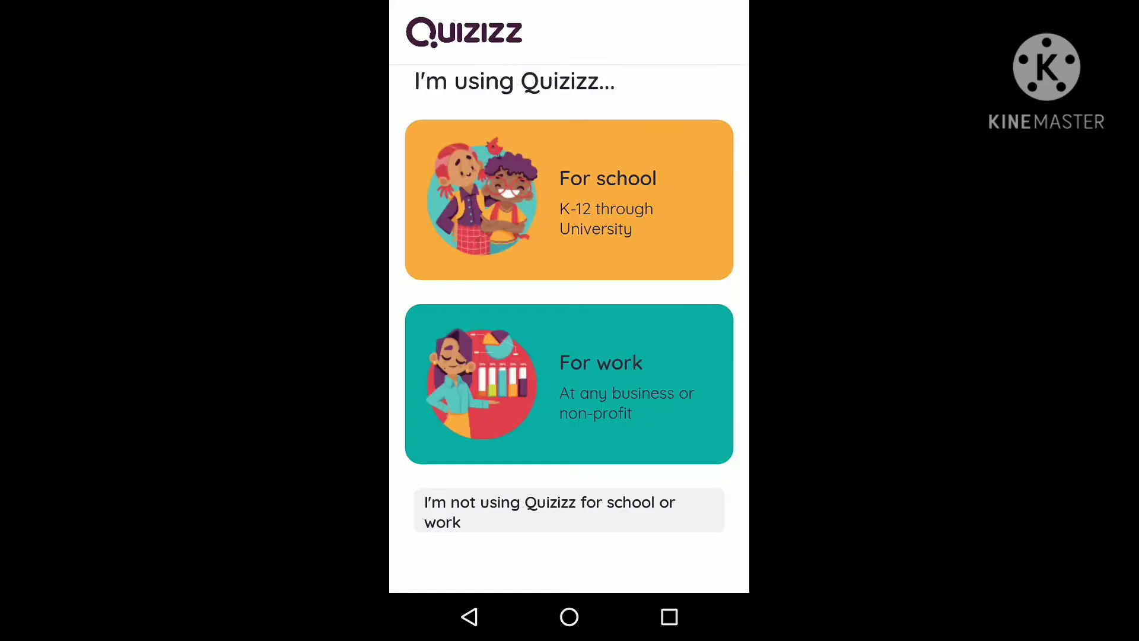
pyautogui.click(569, 202)
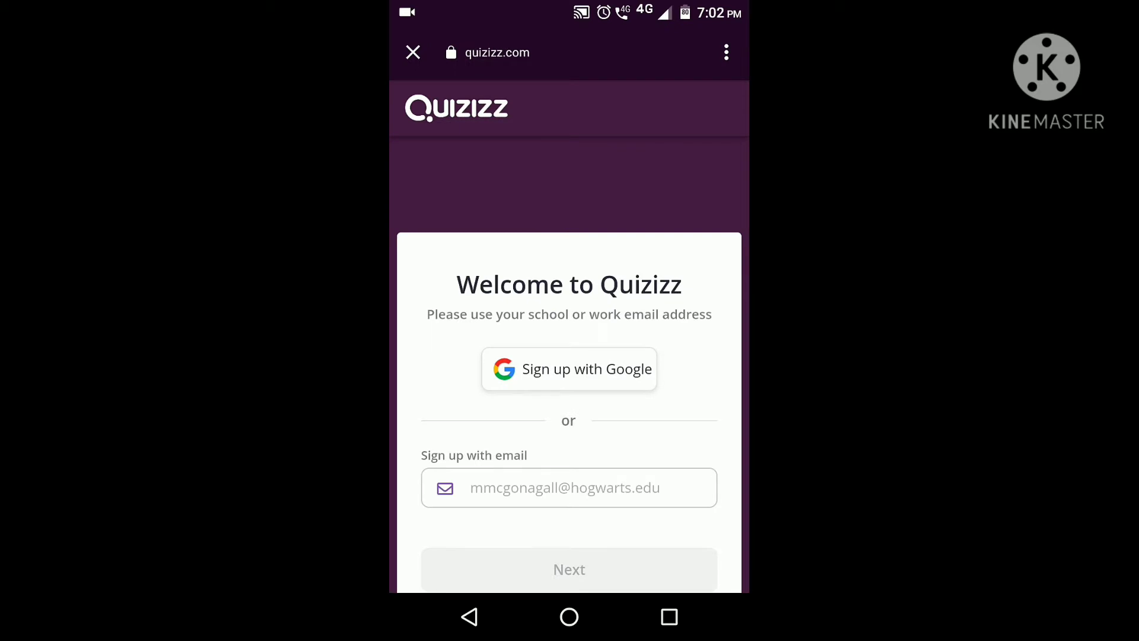
# - Sign up with Google, submitting the Gmail address to land on the Quizizz home screen
pyautogui.click(569, 368)
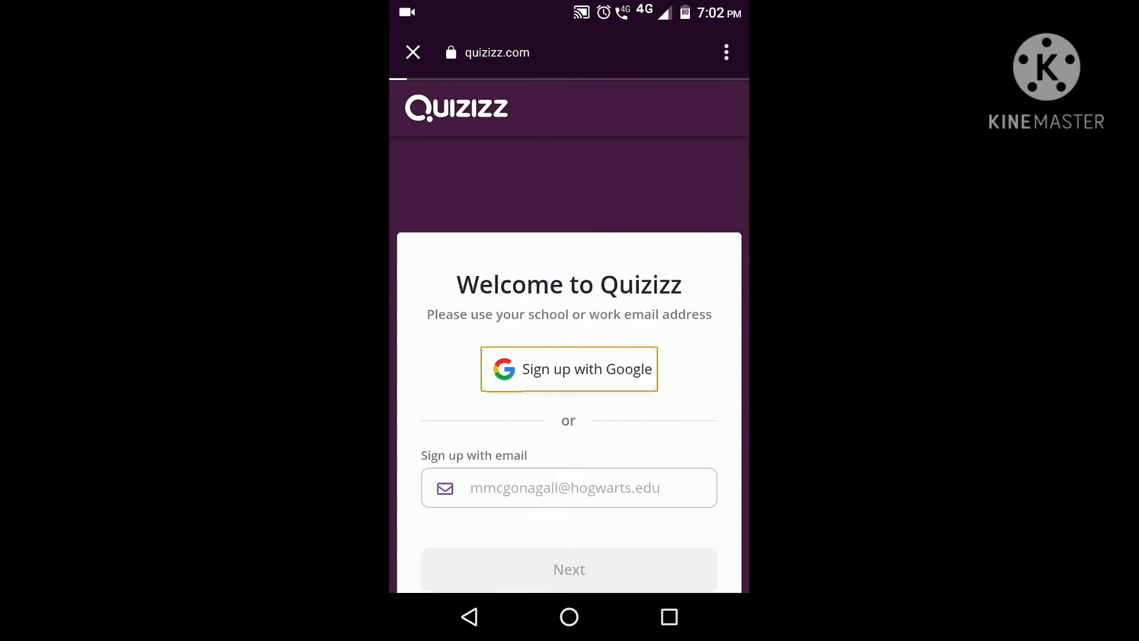
pyautogui.click(568, 368)
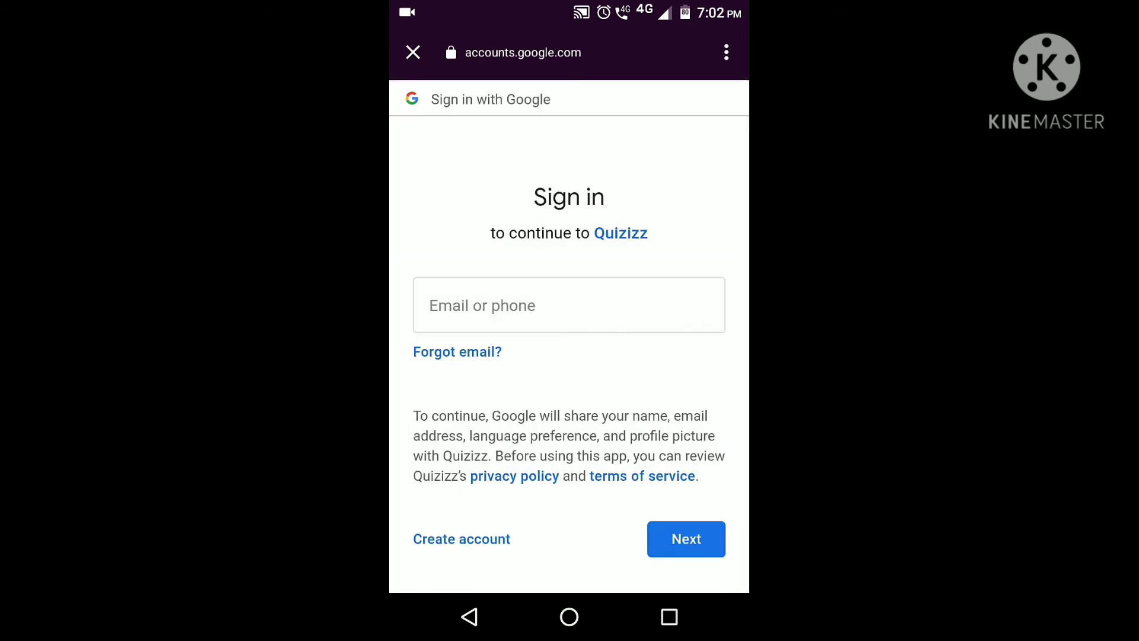
pyautogui.click(569, 305)
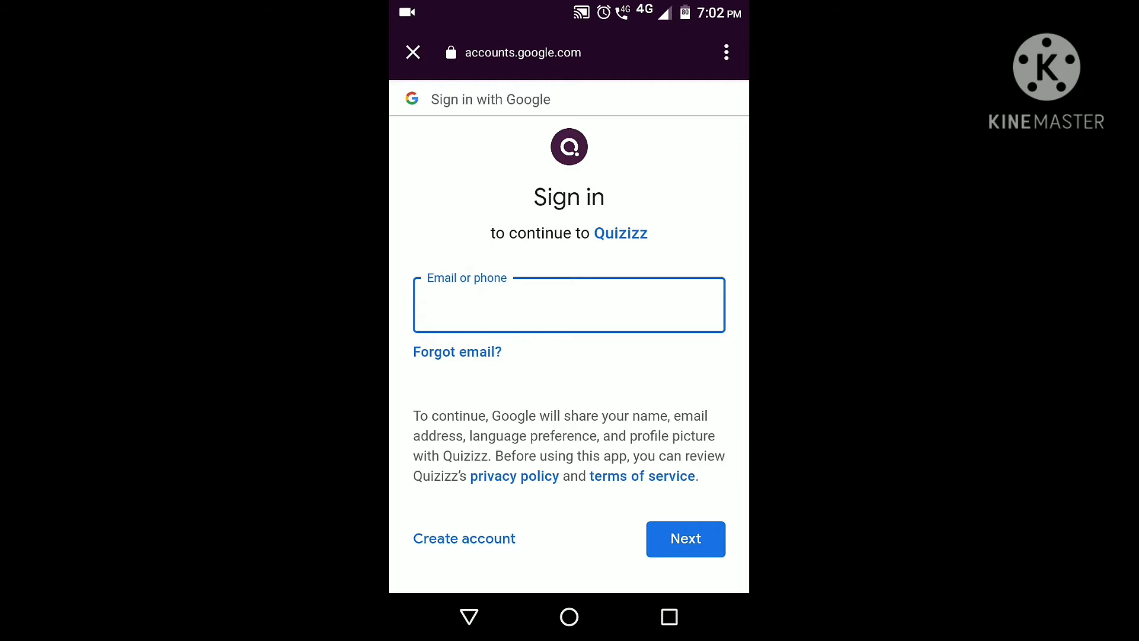
pyautogui.click(569, 304)
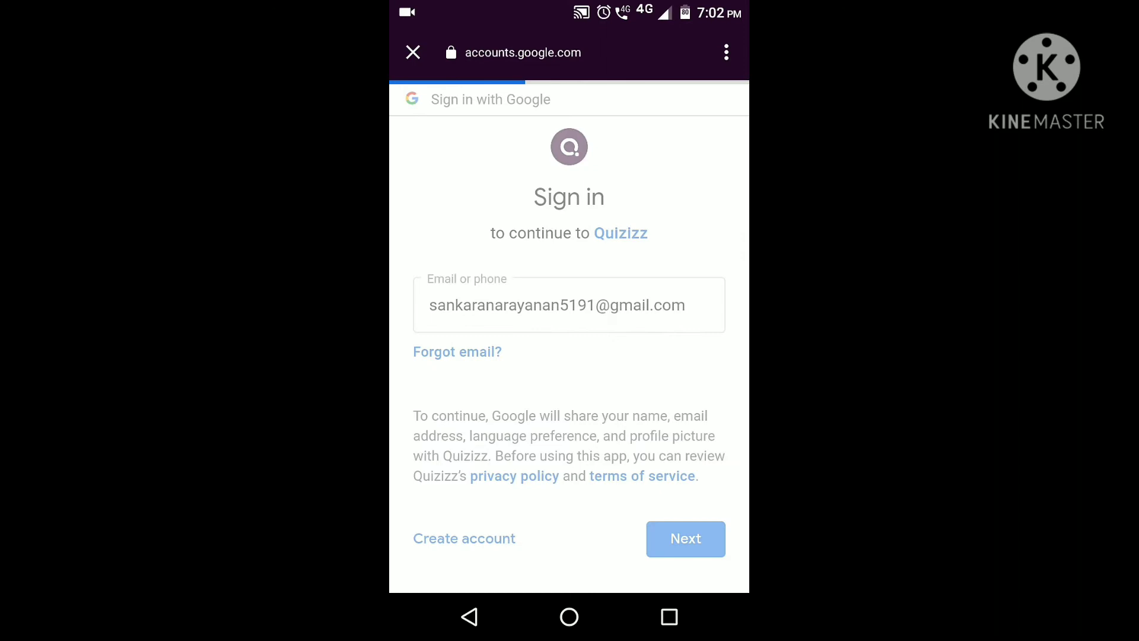
pyautogui.click(686, 539)
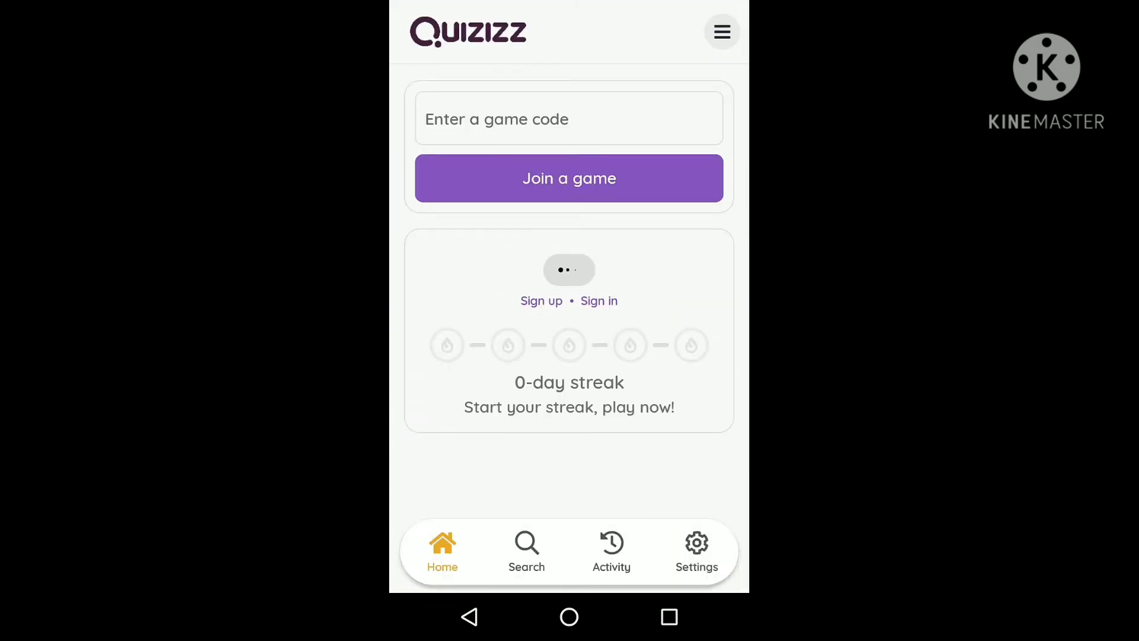
# - Browse the home feed's subject collections, then go to the Settings page
pyautogui.click(721, 31)
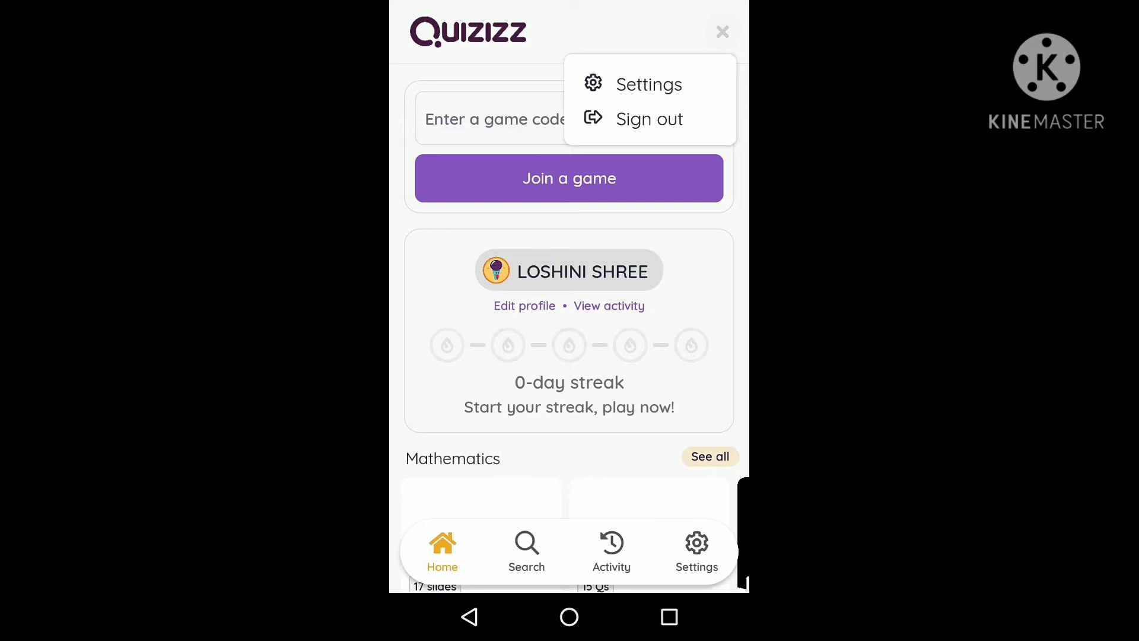
pyautogui.scroll(-3)
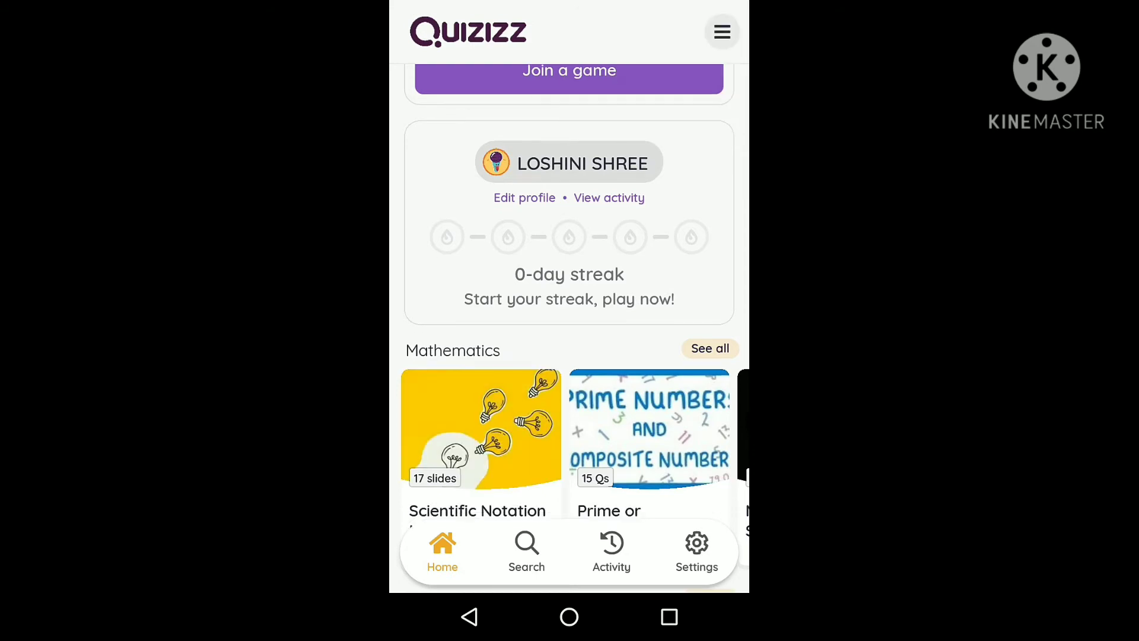
pyautogui.scroll(-3)
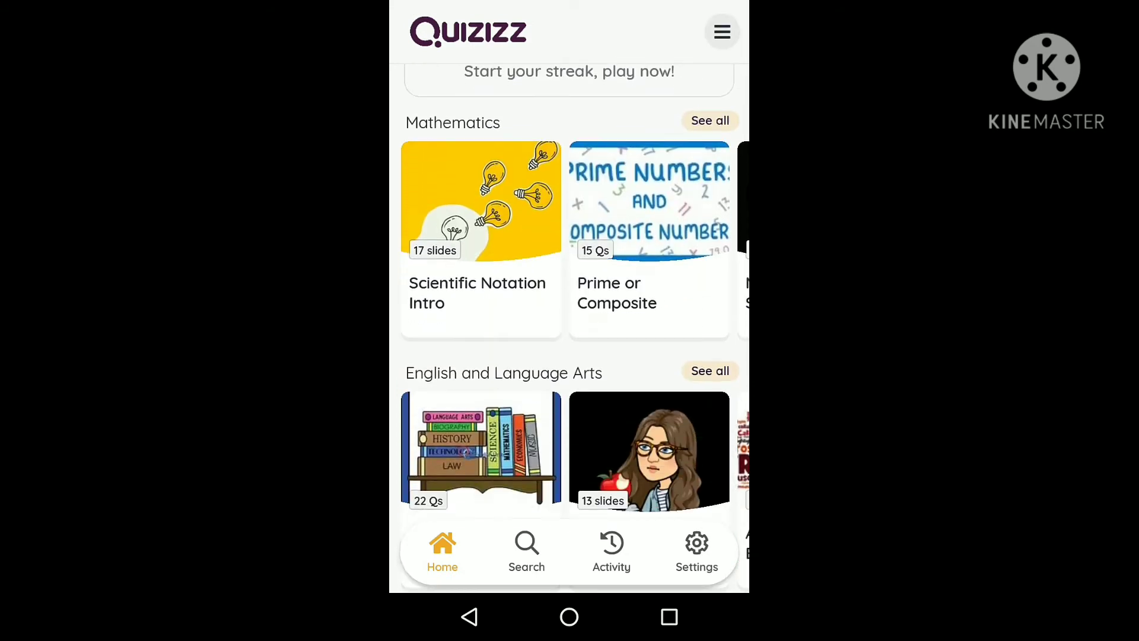
pyautogui.scroll(-3)
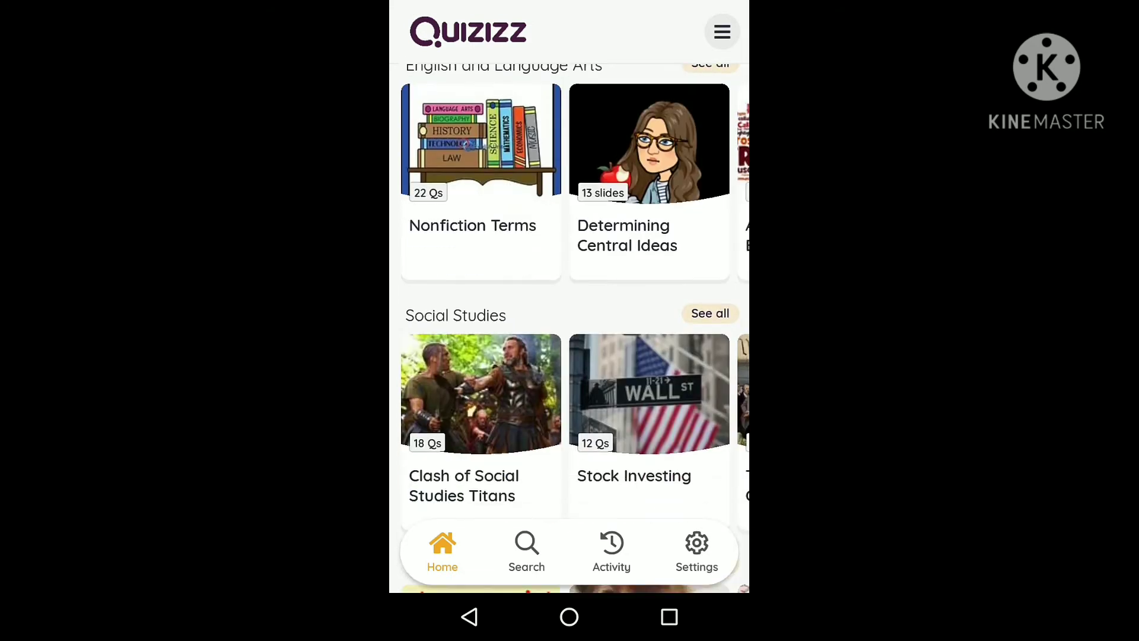
pyautogui.scroll(-3)
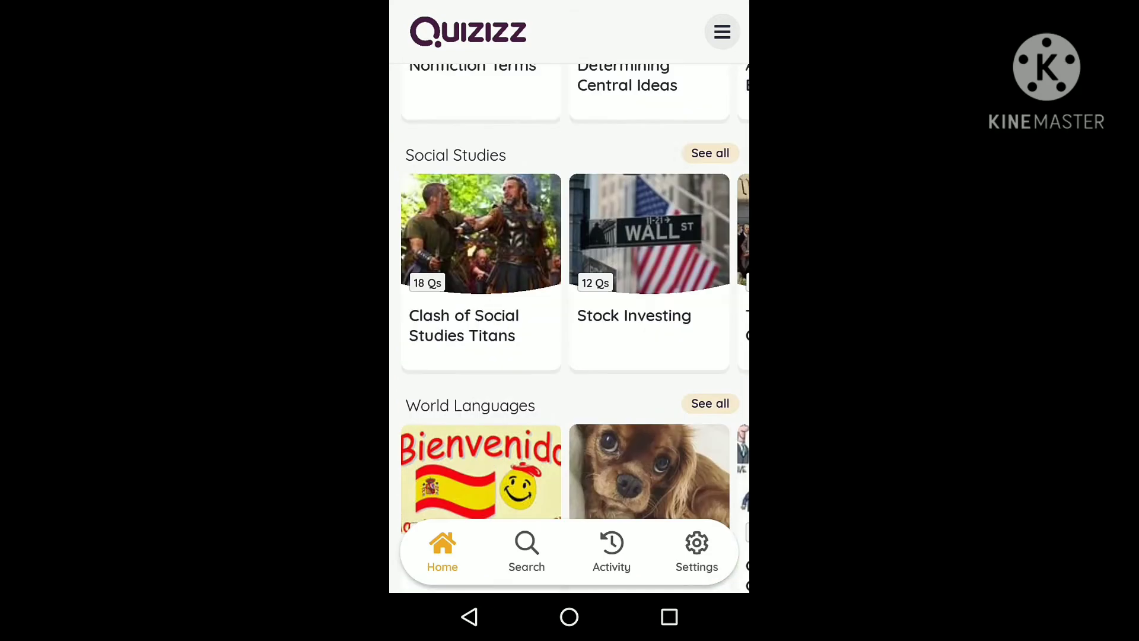
pyautogui.click(696, 550)
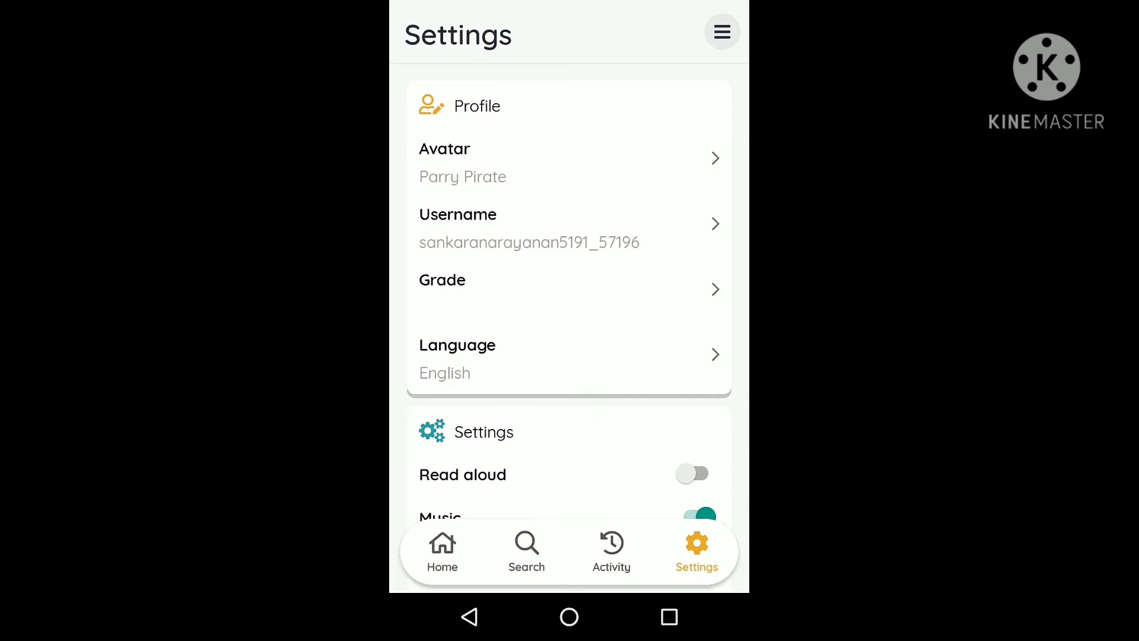
# - Review Activity's empty Created tab and start the Create a quiz form
pyautogui.scroll(-3)
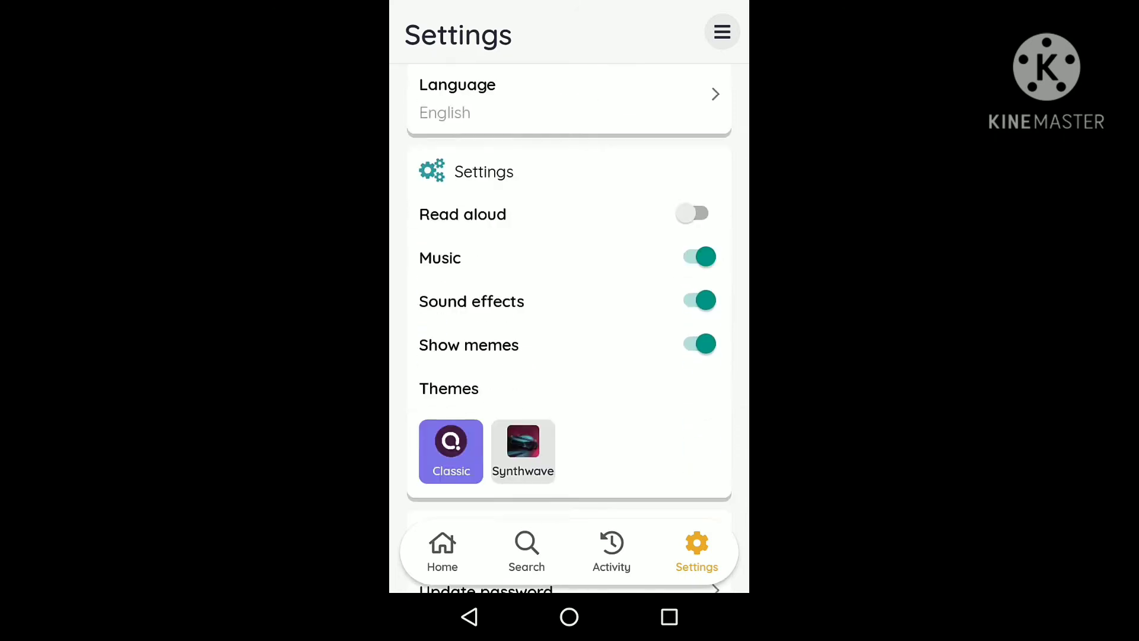
pyautogui.scroll(-3)
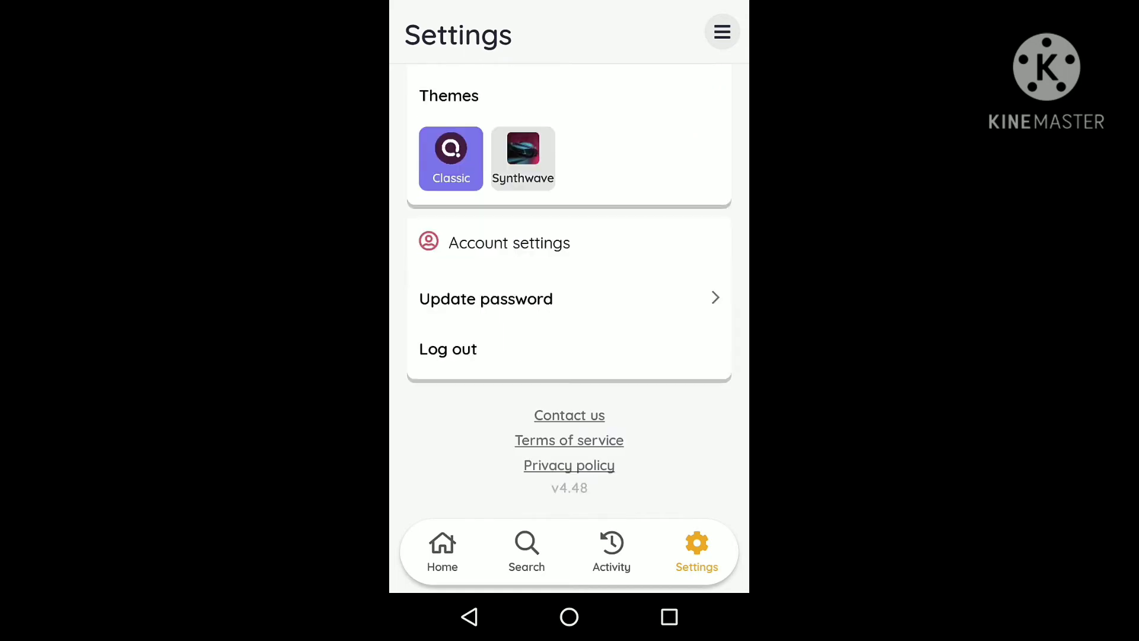
pyautogui.click(612, 550)
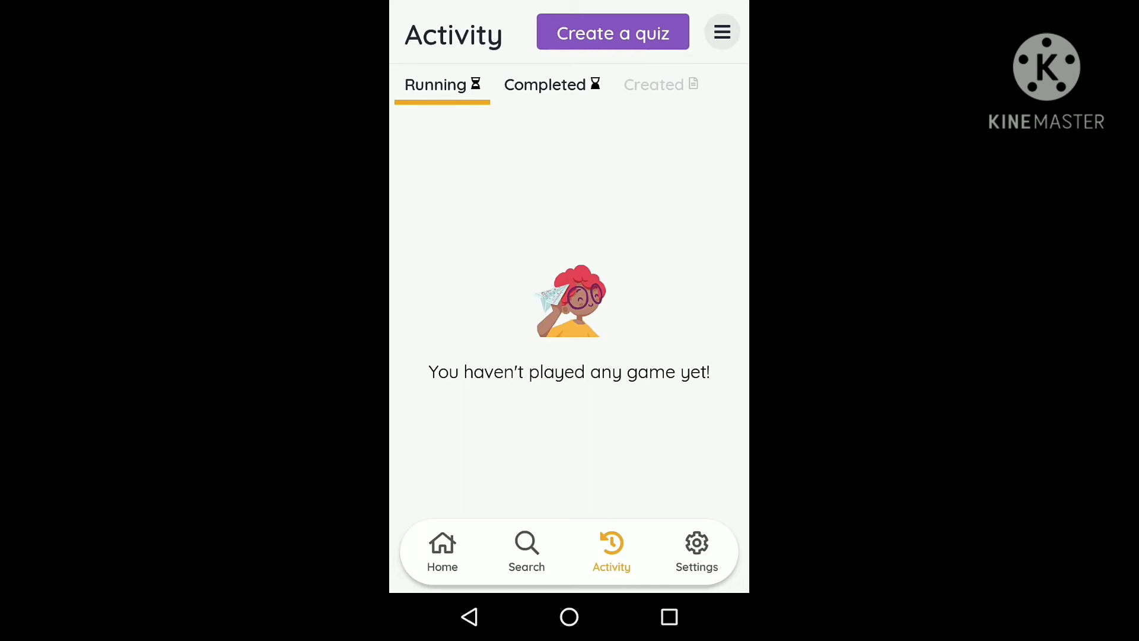
pyautogui.click(655, 86)
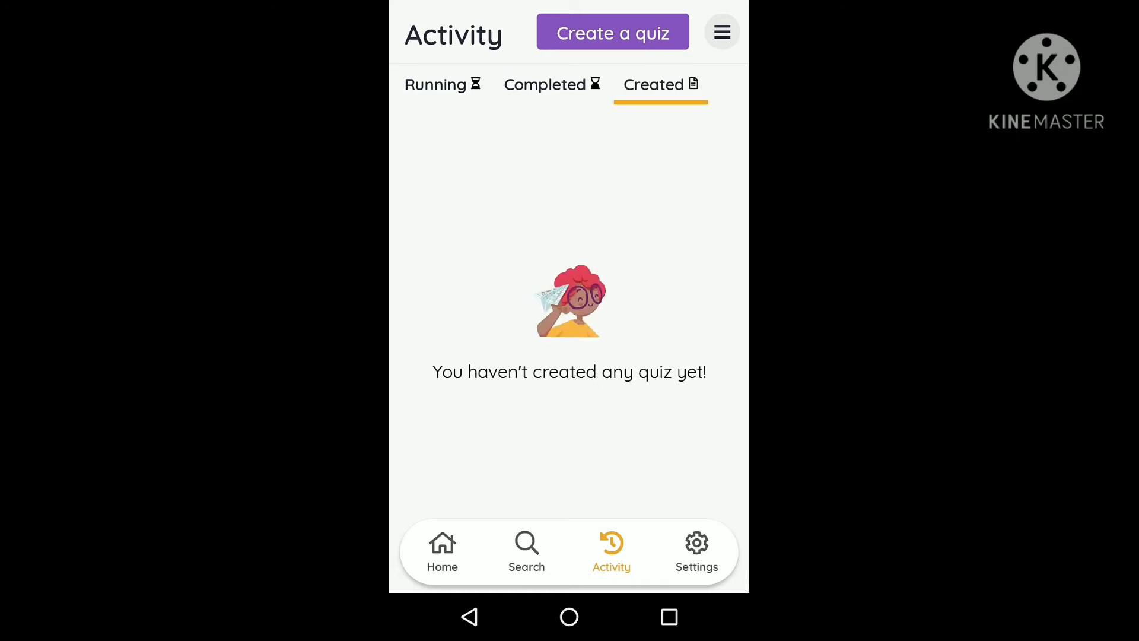
pyautogui.click(612, 31)
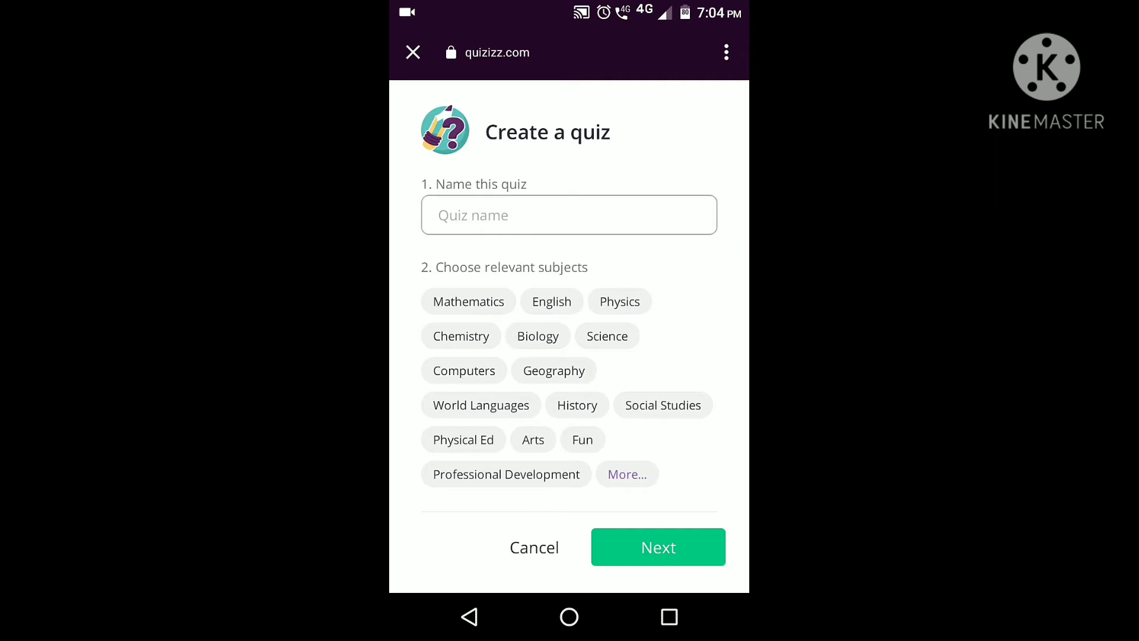
# - Name the quiz 'Test', choose Mathematics as subject, and submit with Next
pyautogui.click(568, 214)
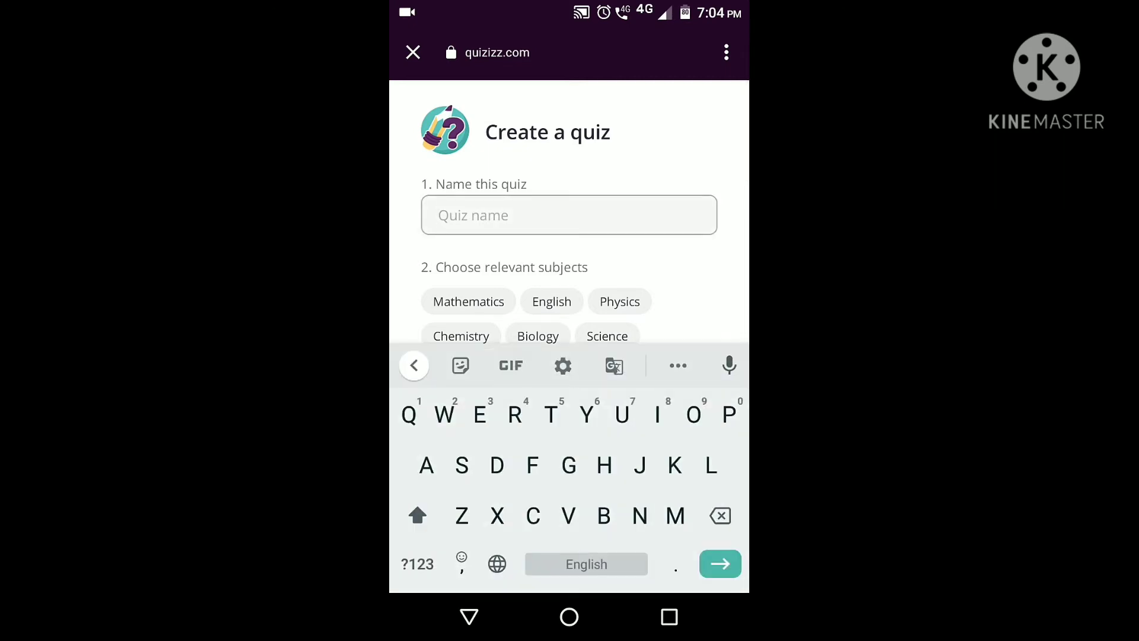
pyautogui.write('Test')
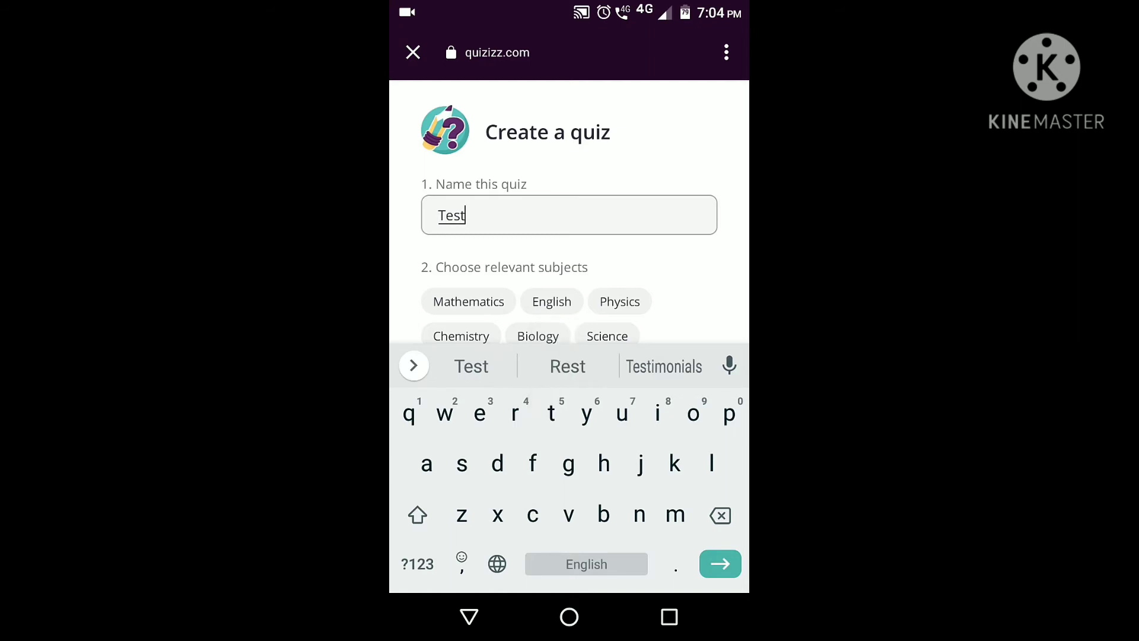
pyautogui.scroll(-3)
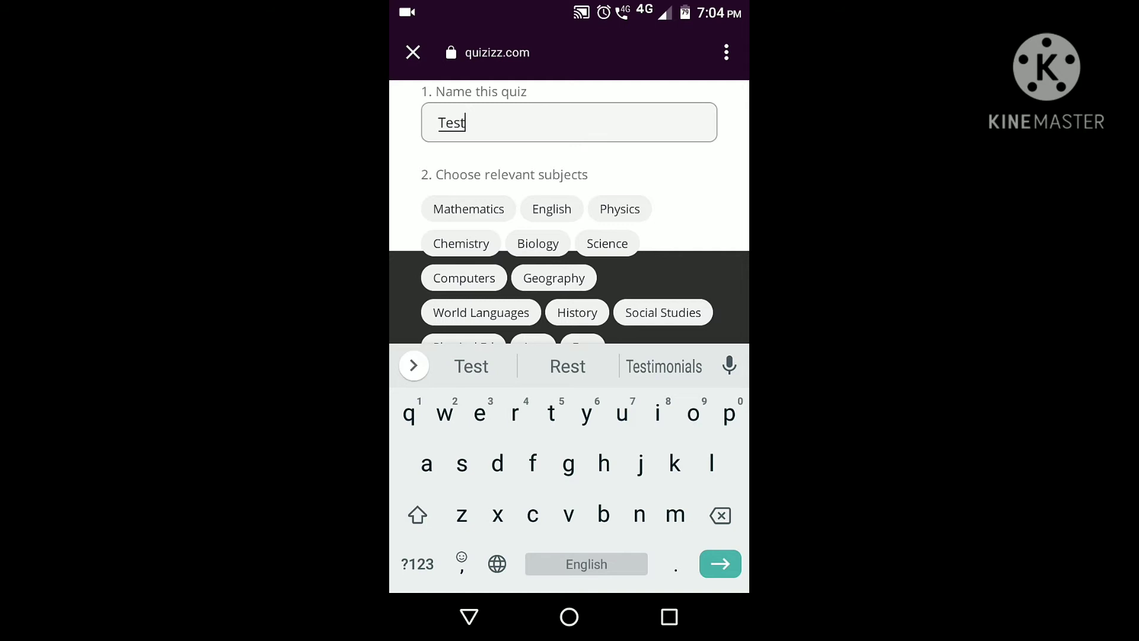
pyautogui.scroll(-3)
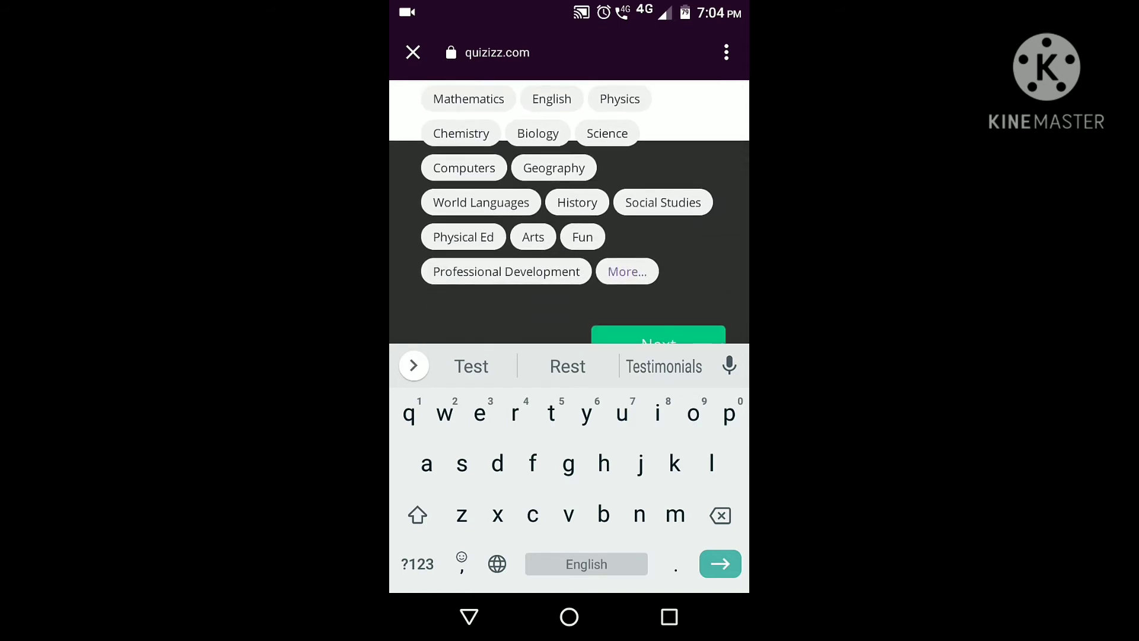
pyautogui.scroll(-3)
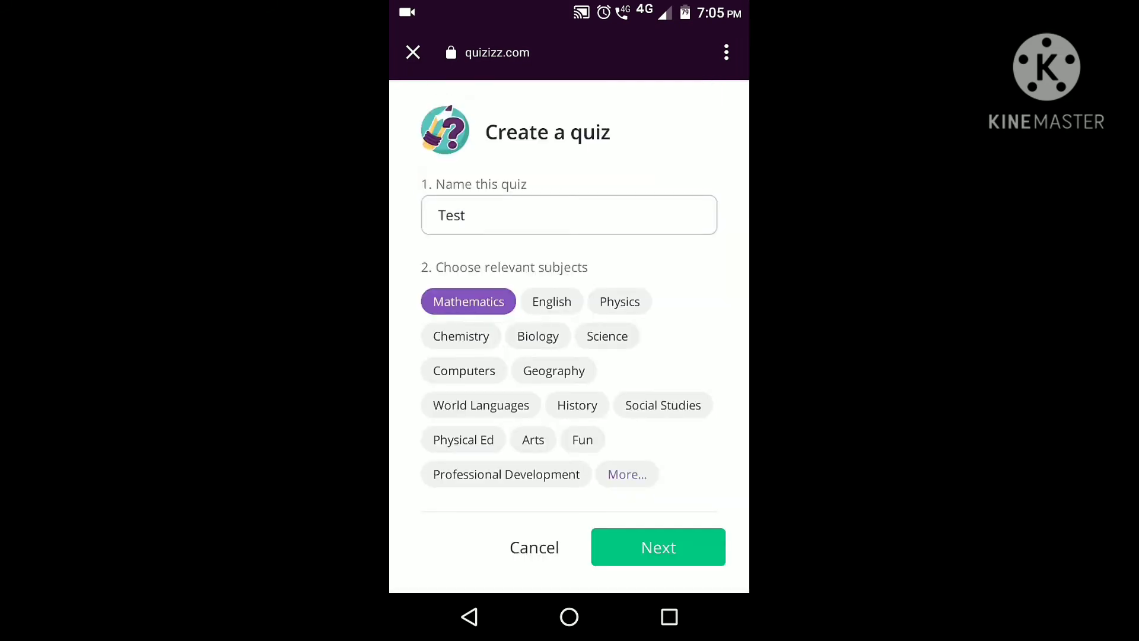
pyautogui.click(658, 547)
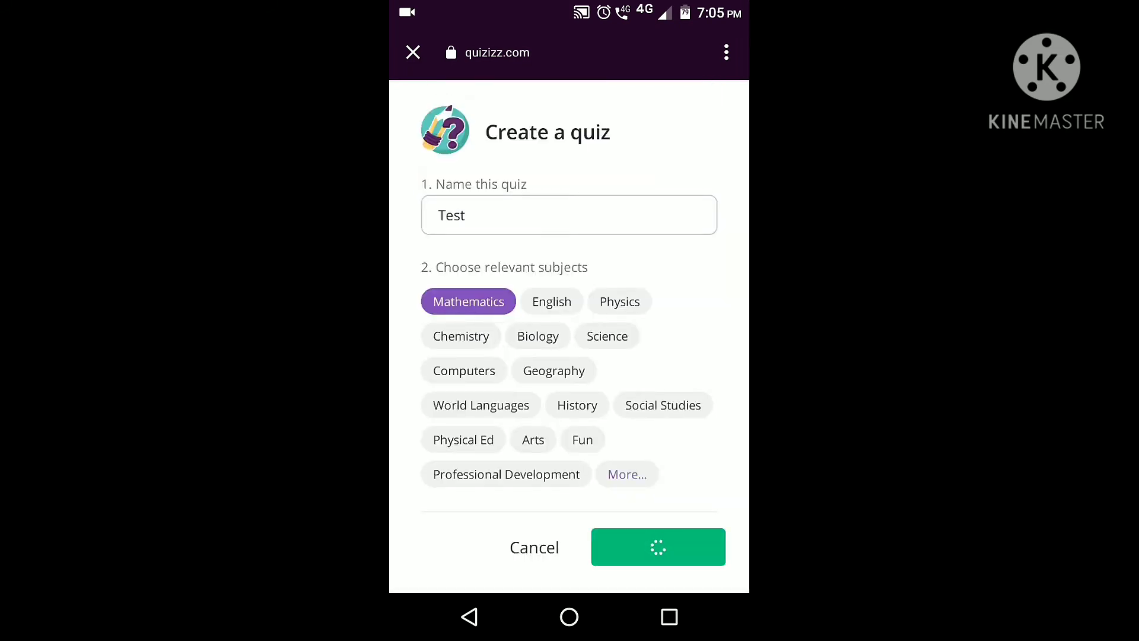
pyautogui.click(657, 547)
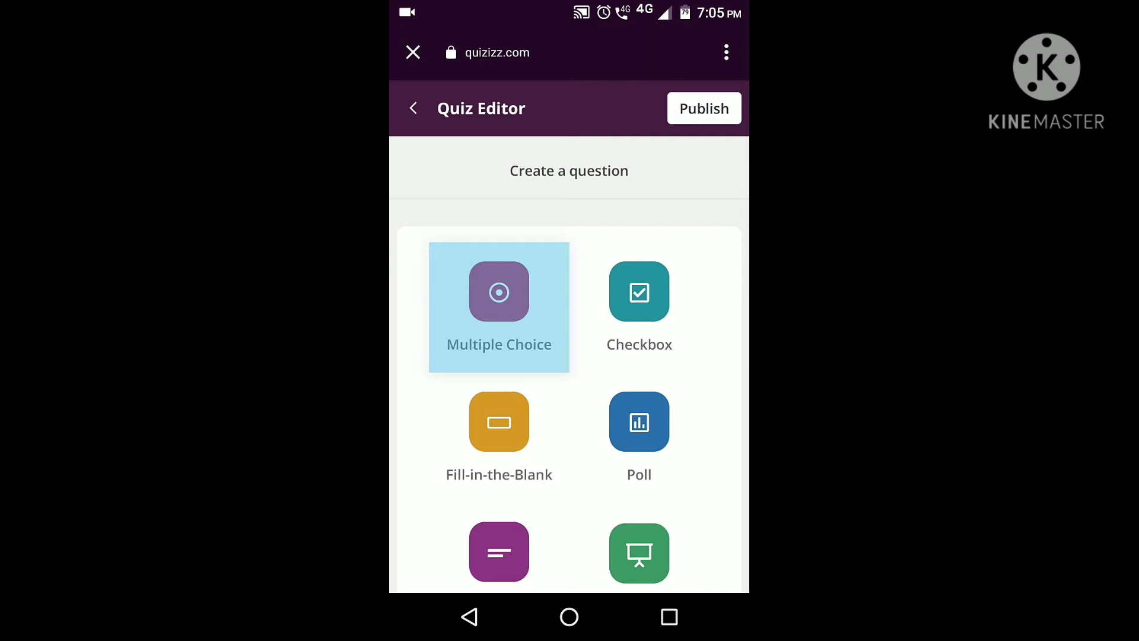
# - Choose Multiple Choice to get a blank Q1 editor
pyautogui.click(498, 292)
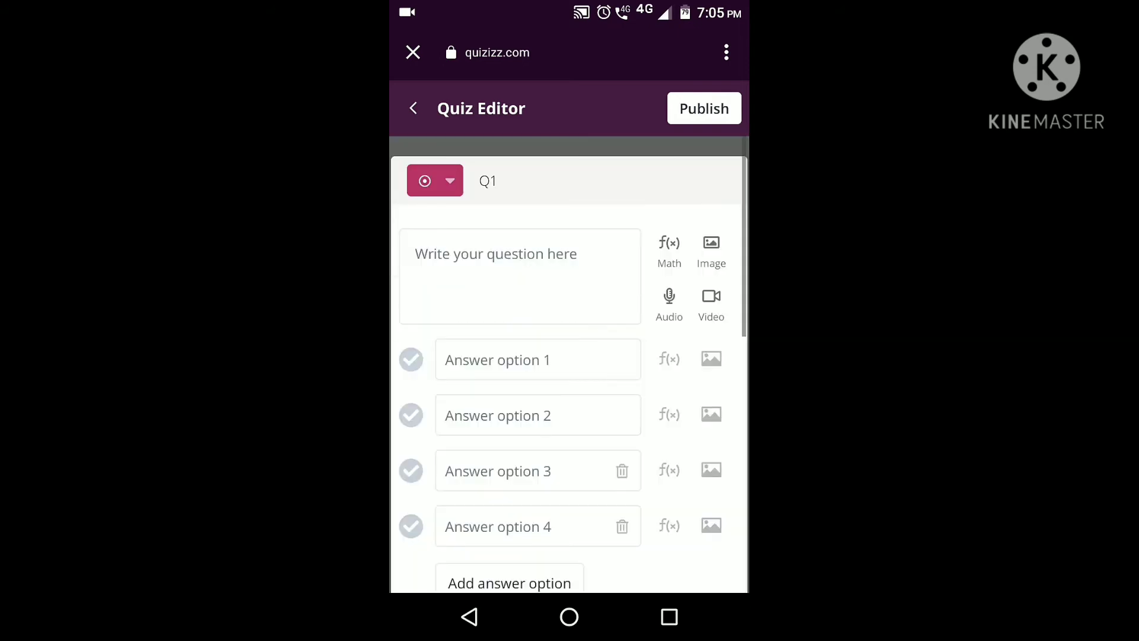
# - Enter question '15*25=' with answer options 200, 645, 375 and 500
pyautogui.click(520, 253)
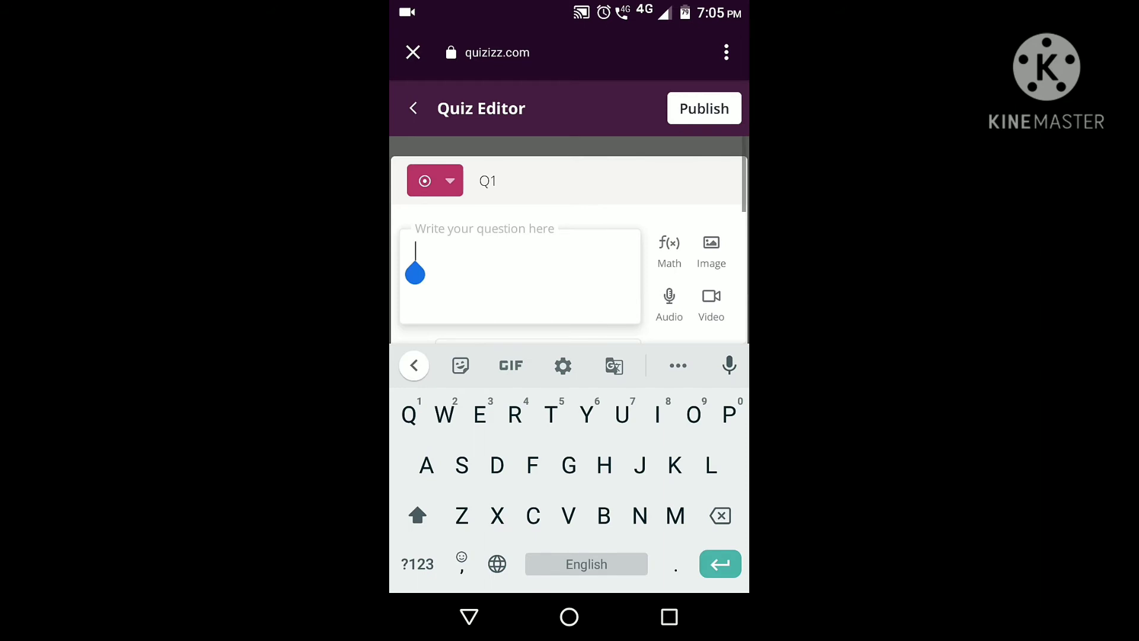
pyautogui.click(416, 564)
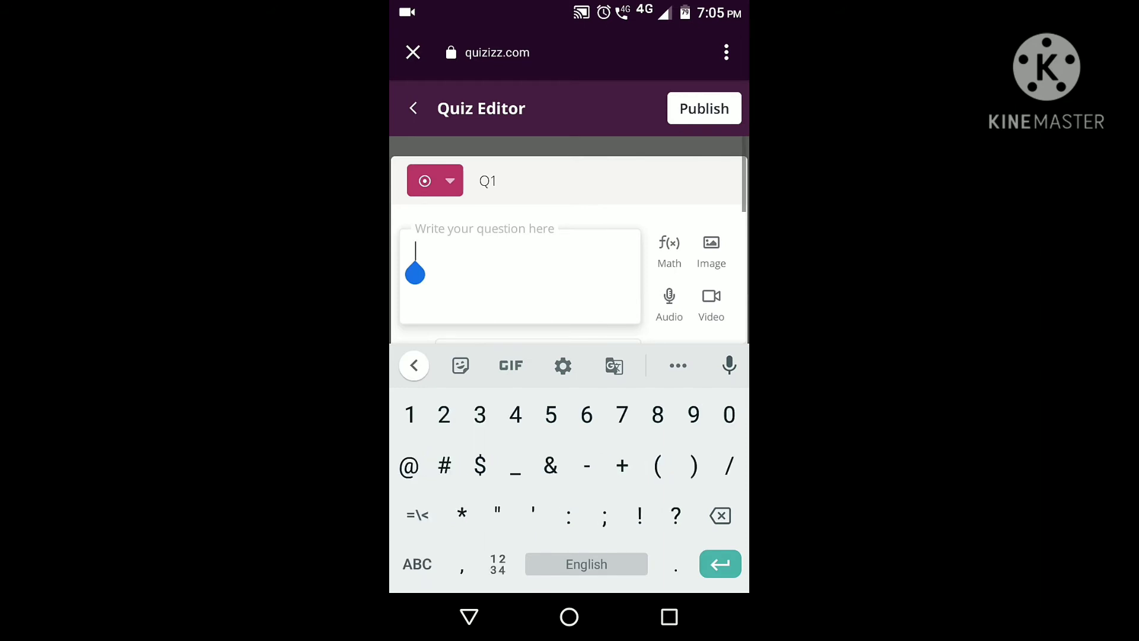
pyautogui.write('15')
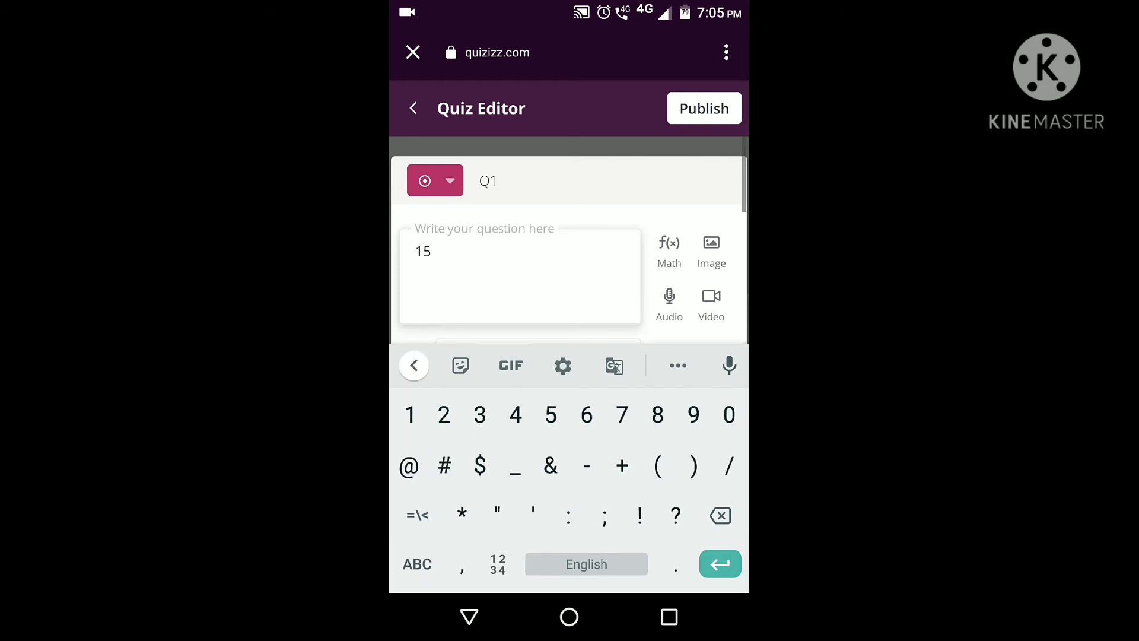
pyautogui.write('*25=')
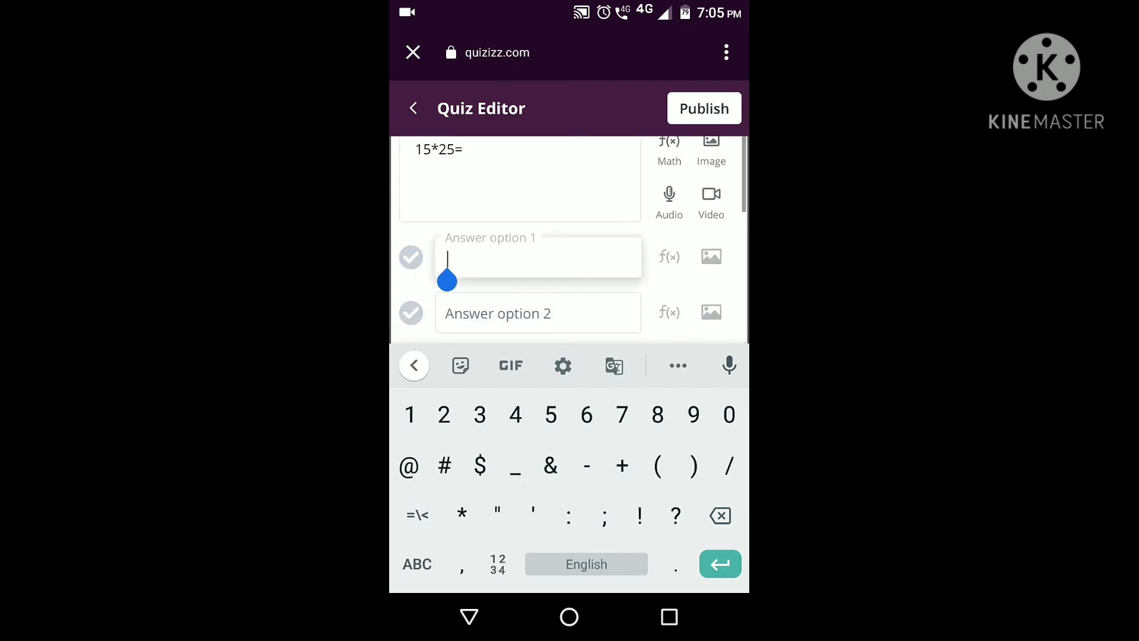
pyautogui.write('200')
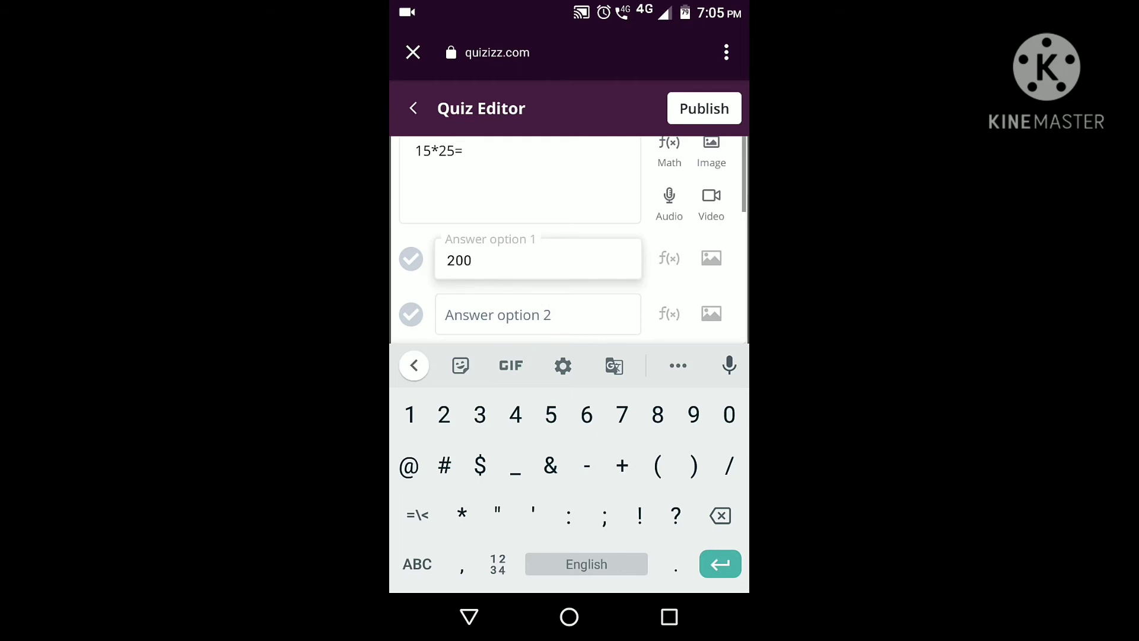
pyautogui.click(538, 315)
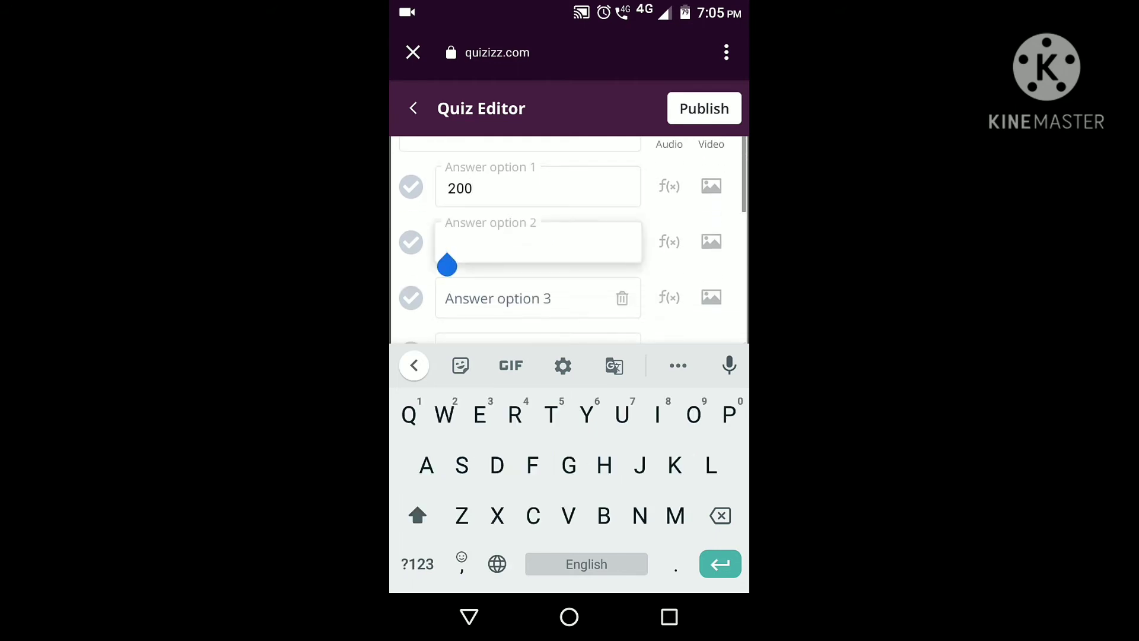
pyautogui.write('645')
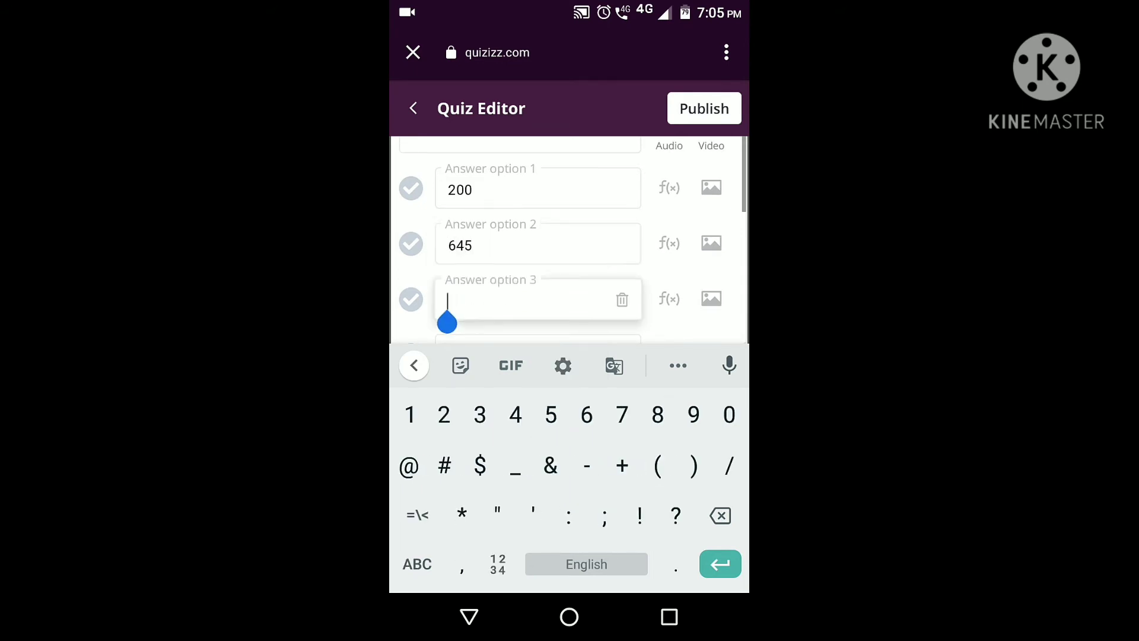
pyautogui.write('375')
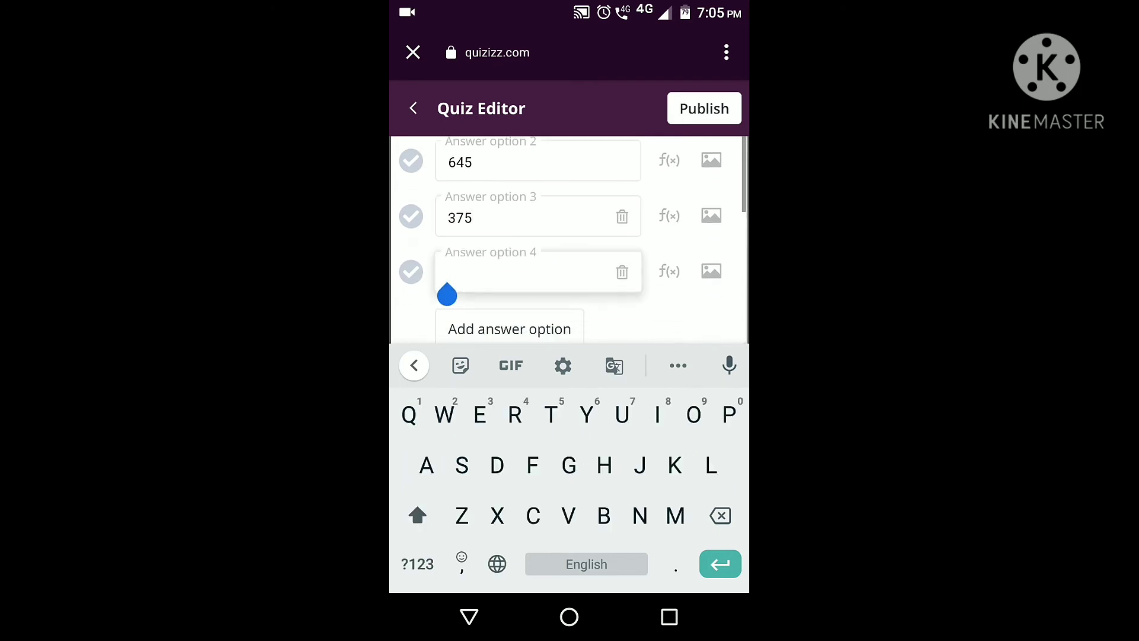
pyautogui.write('500')
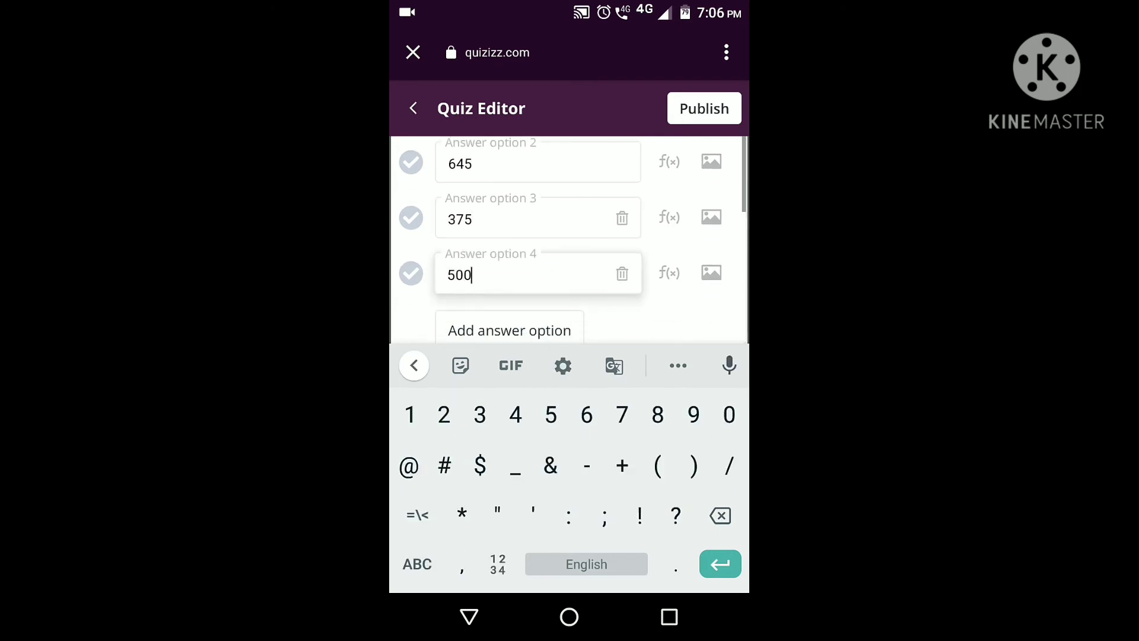
# - Mark 375 as the correct answer and save question 1
pyautogui.click(411, 218)
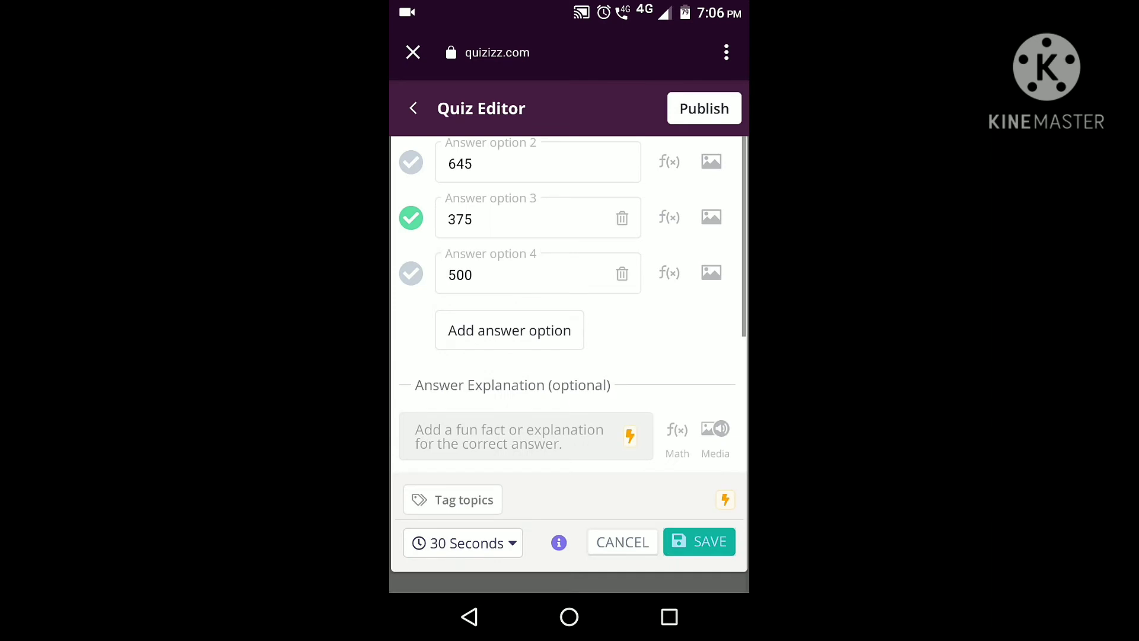
pyautogui.click(699, 541)
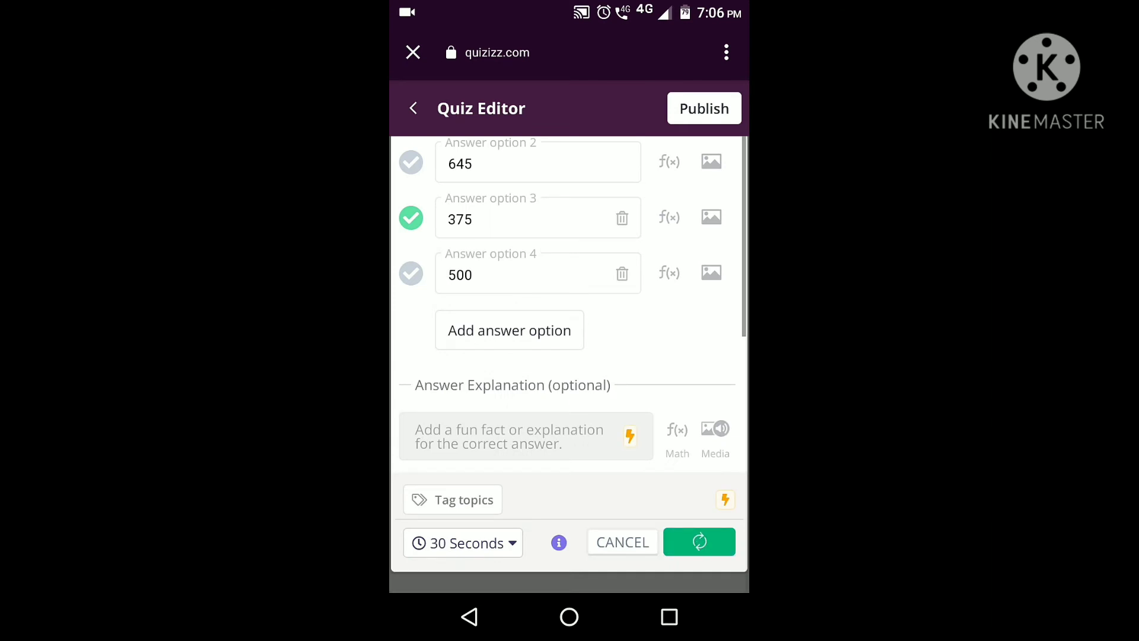
pyautogui.click(700, 542)
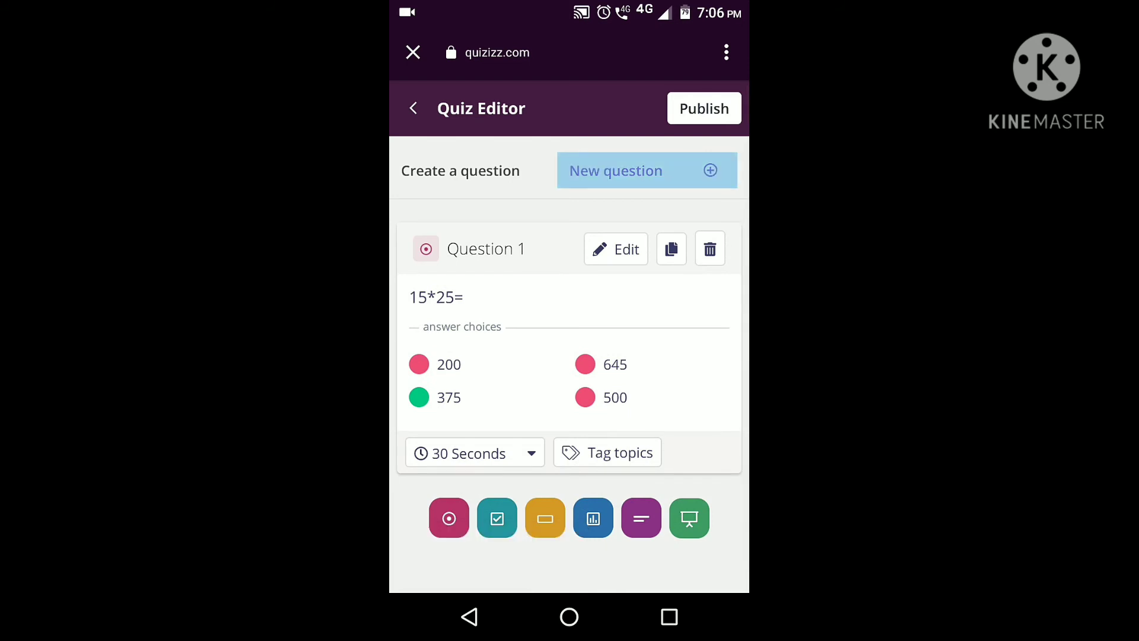
# - Add an 'Example of even…' question with 10 correct and 45-second timer, save, and go to Publish
pyautogui.click(647, 171)
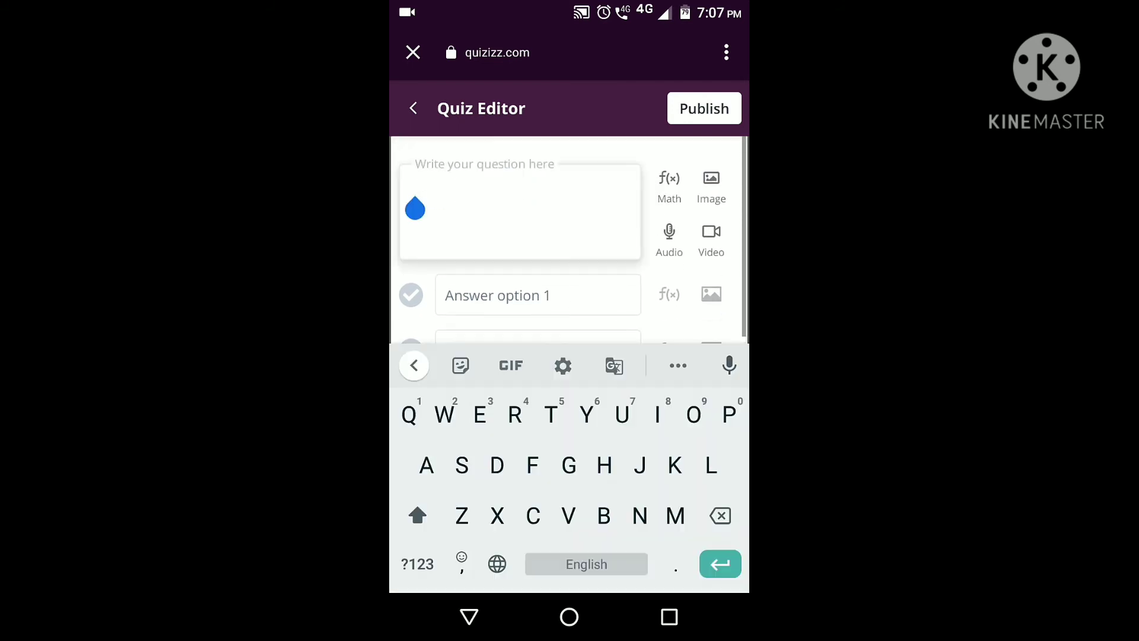
pyautogui.write('Example of even')
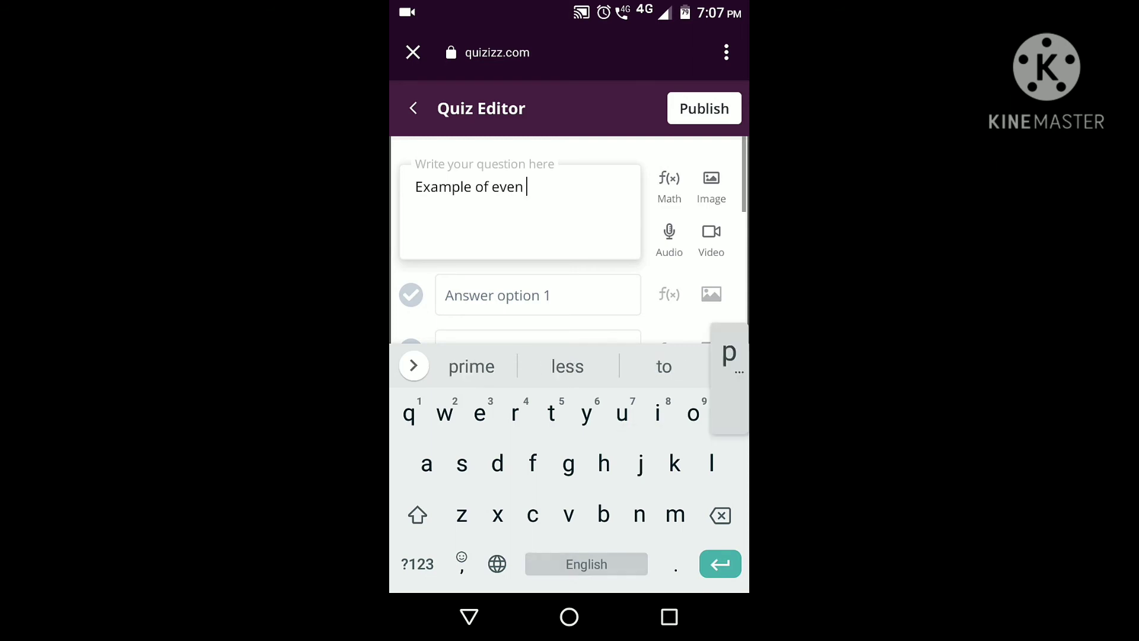
pyautogui.write('prime num')
pyautogui.write('10')
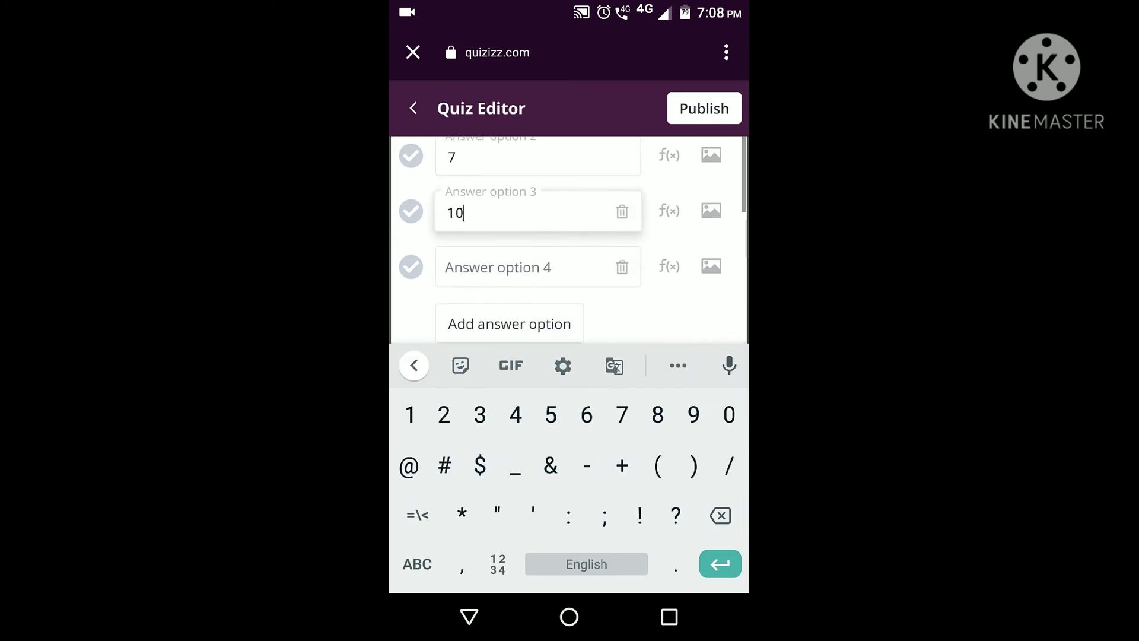
pyautogui.write('8')
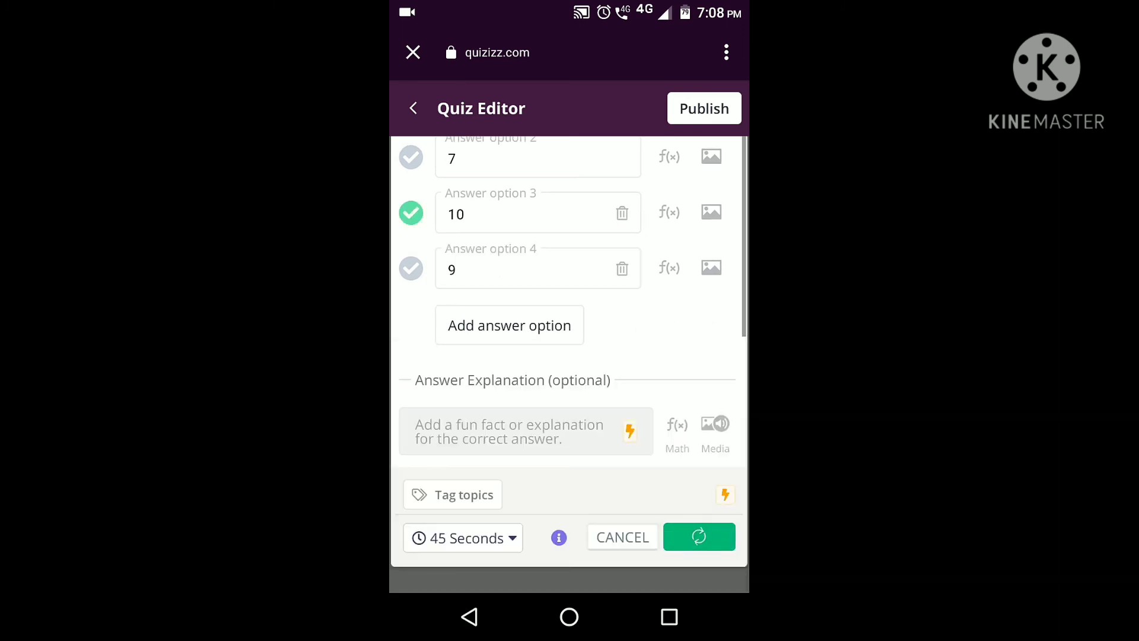
pyautogui.click(699, 538)
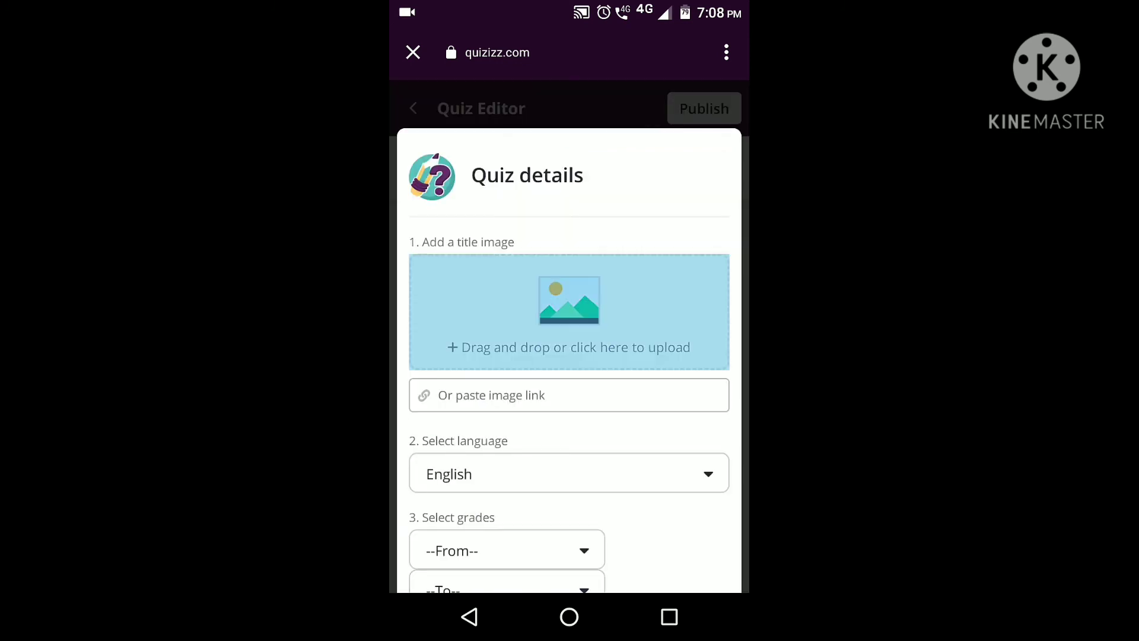
# - Set the magnifying-glass title image and grades 3rd to 6th, then save to publish 'Test'
pyautogui.click(569, 312)
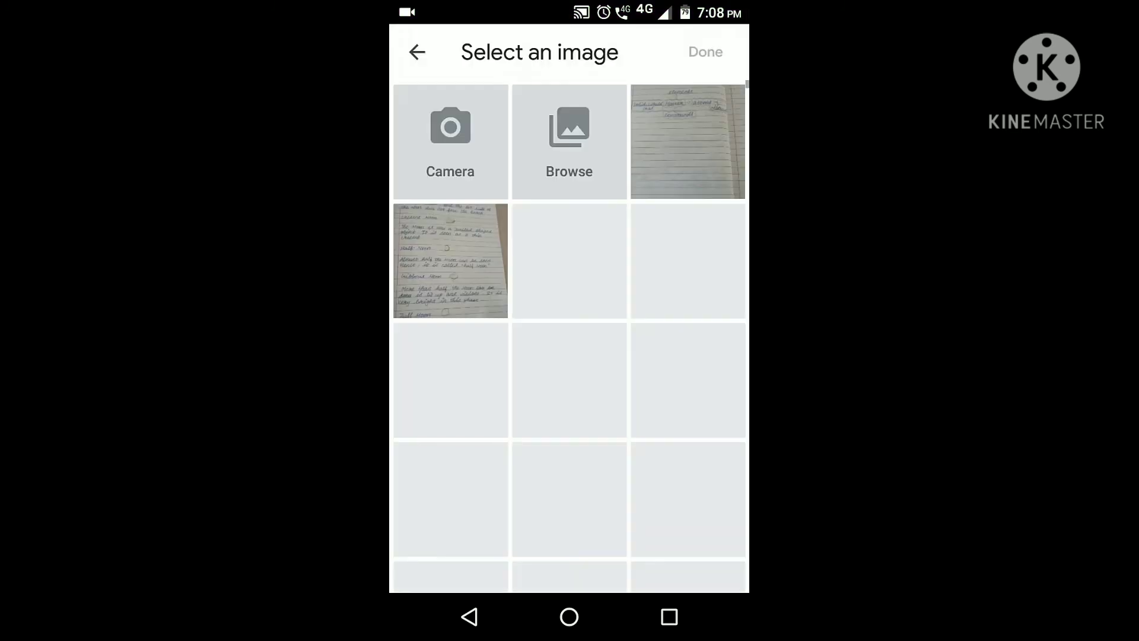
pyautogui.scroll(-3)
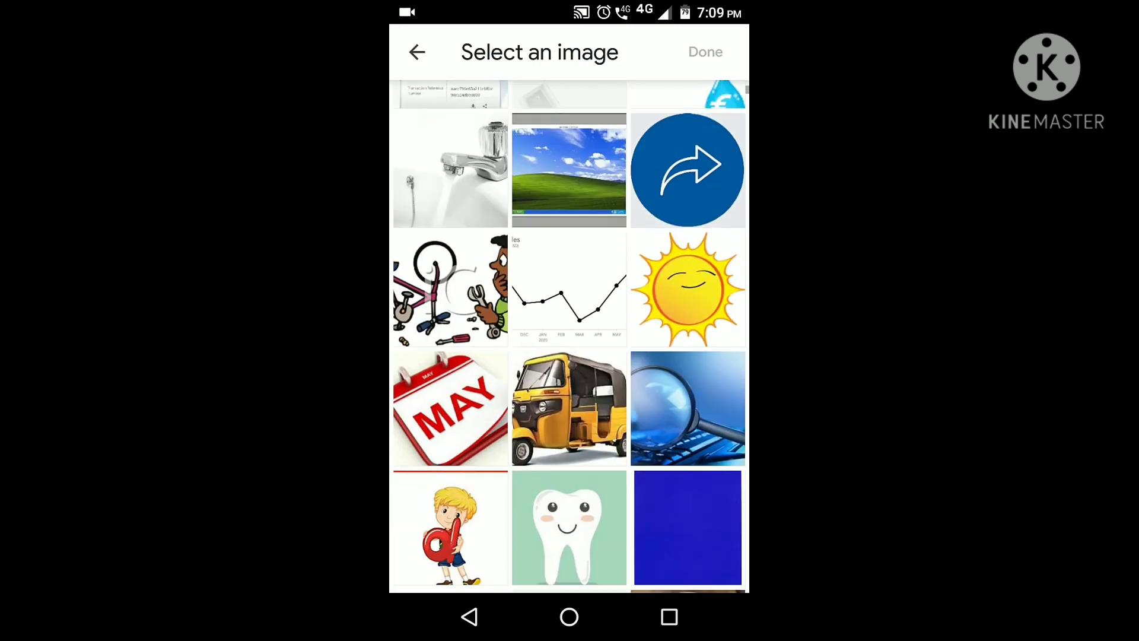
pyautogui.click(687, 407)
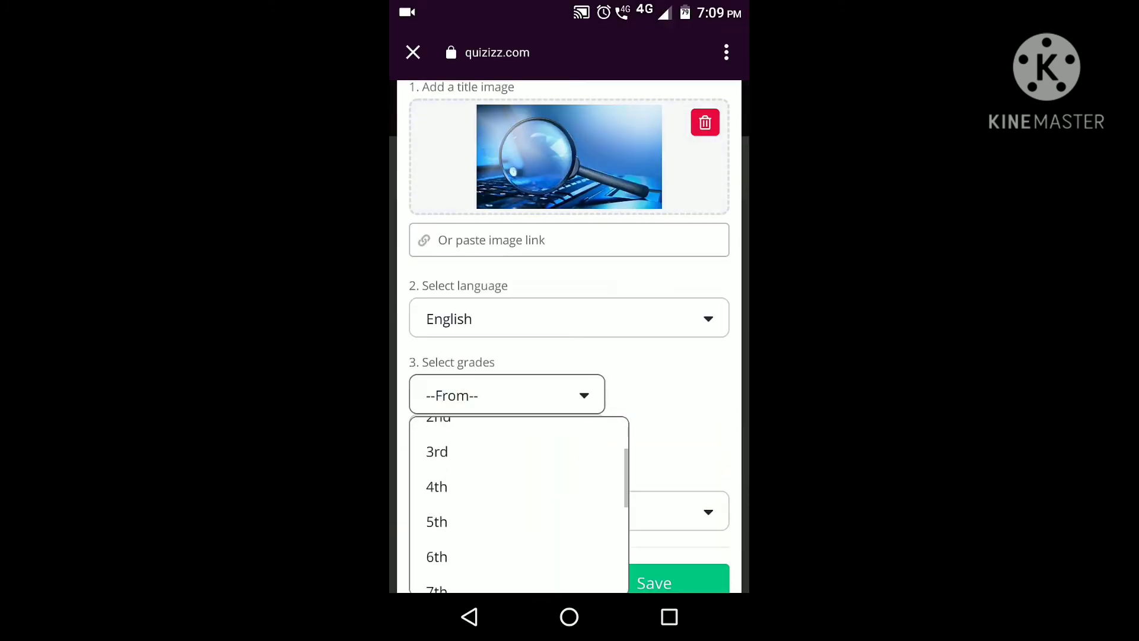
pyautogui.click(437, 451)
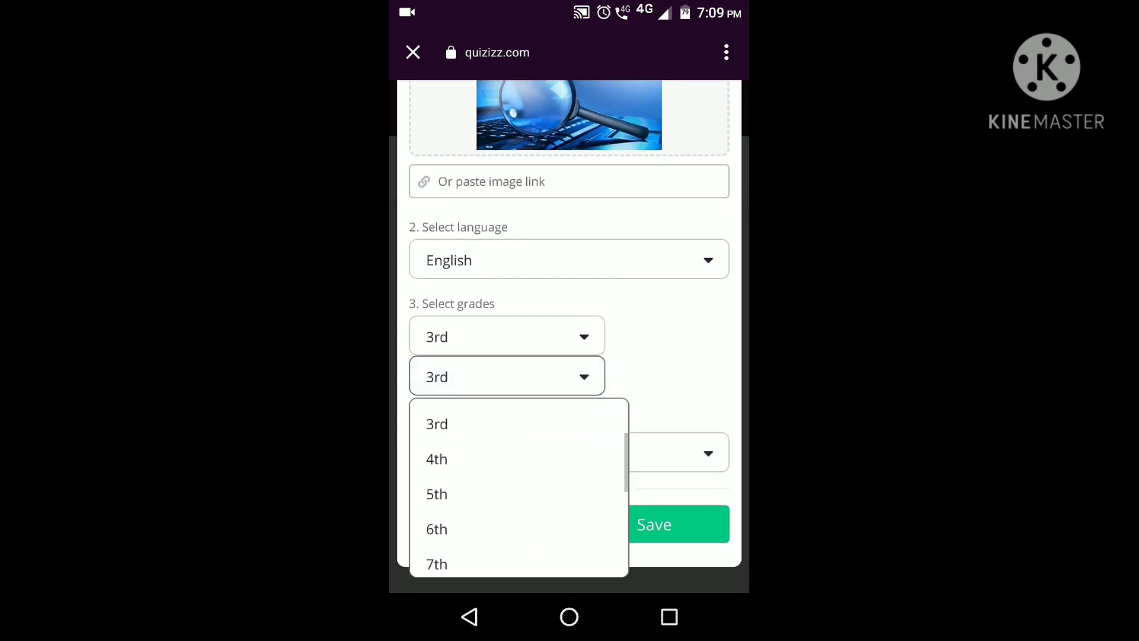
pyautogui.click(437, 529)
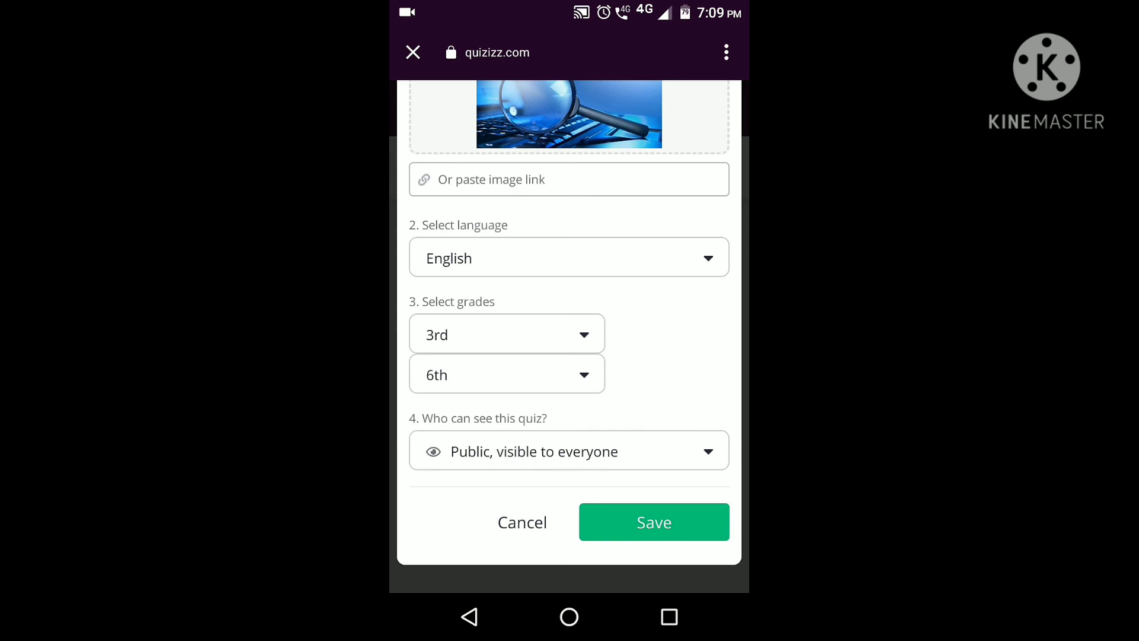
pyautogui.click(655, 522)
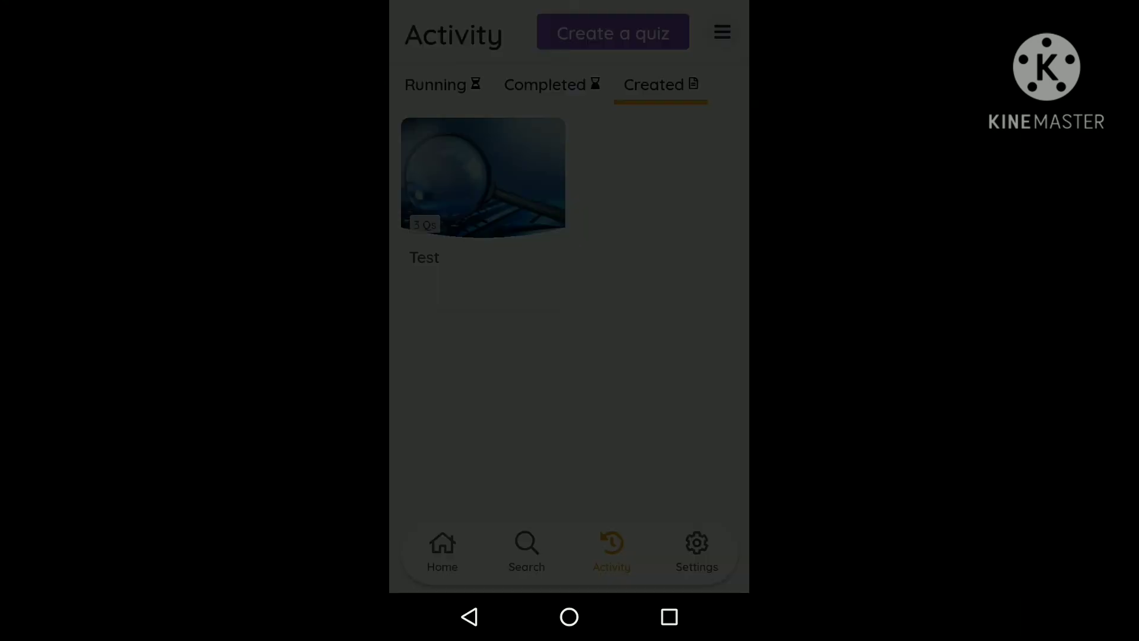
# - Share the 'Test' quiz link through WhatsApp from the Android share sheet
pyautogui.click(482, 178)
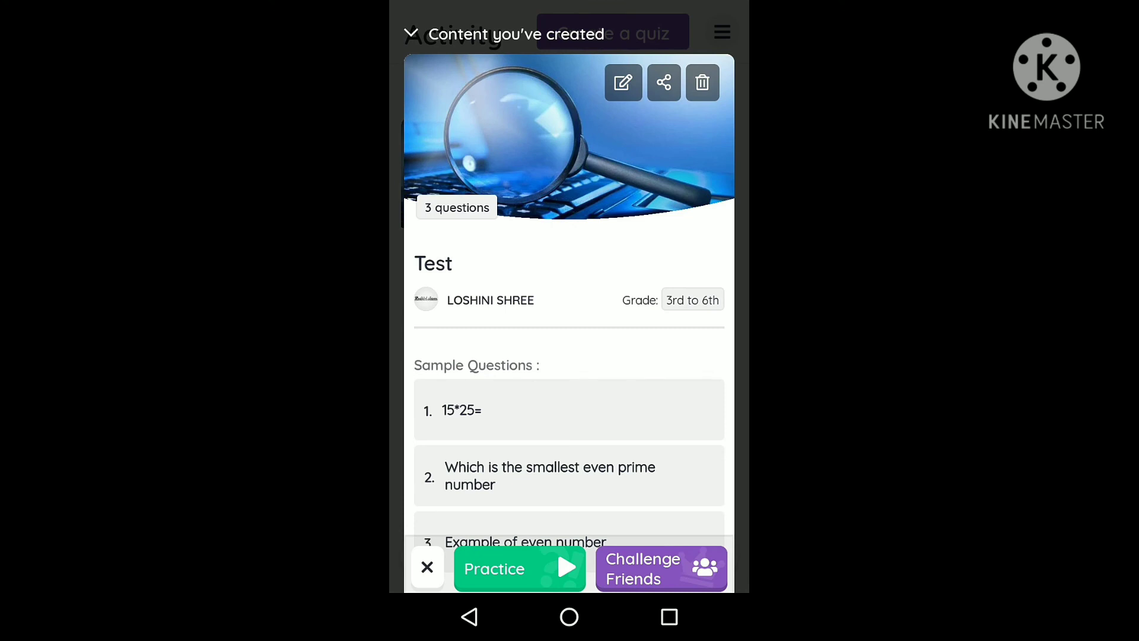
pyautogui.click(663, 83)
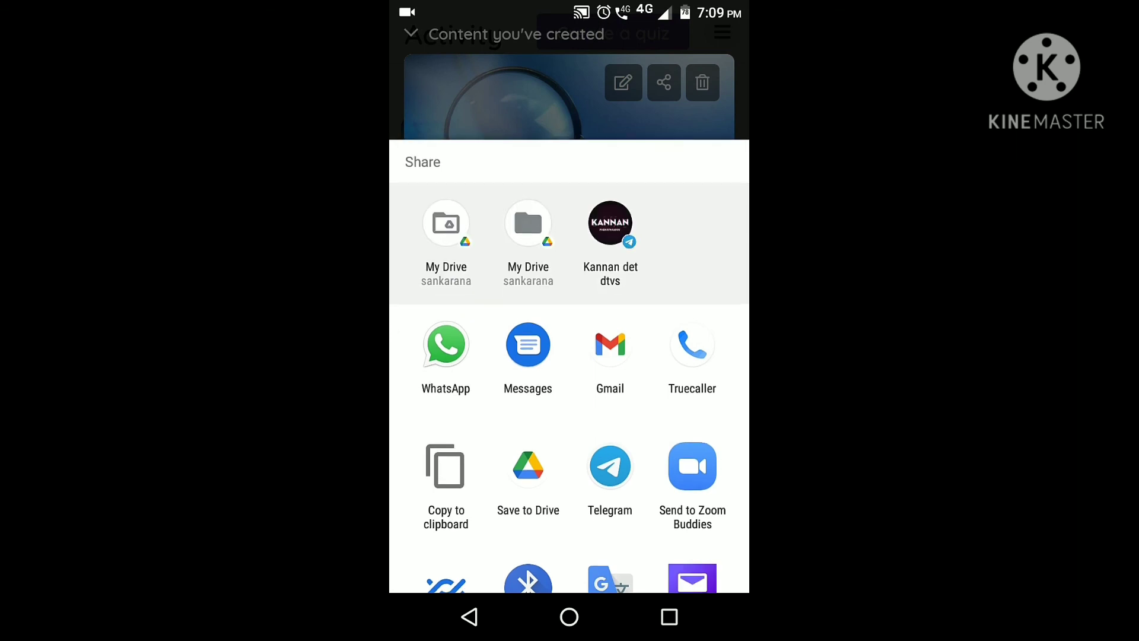
pyautogui.click(447, 344)
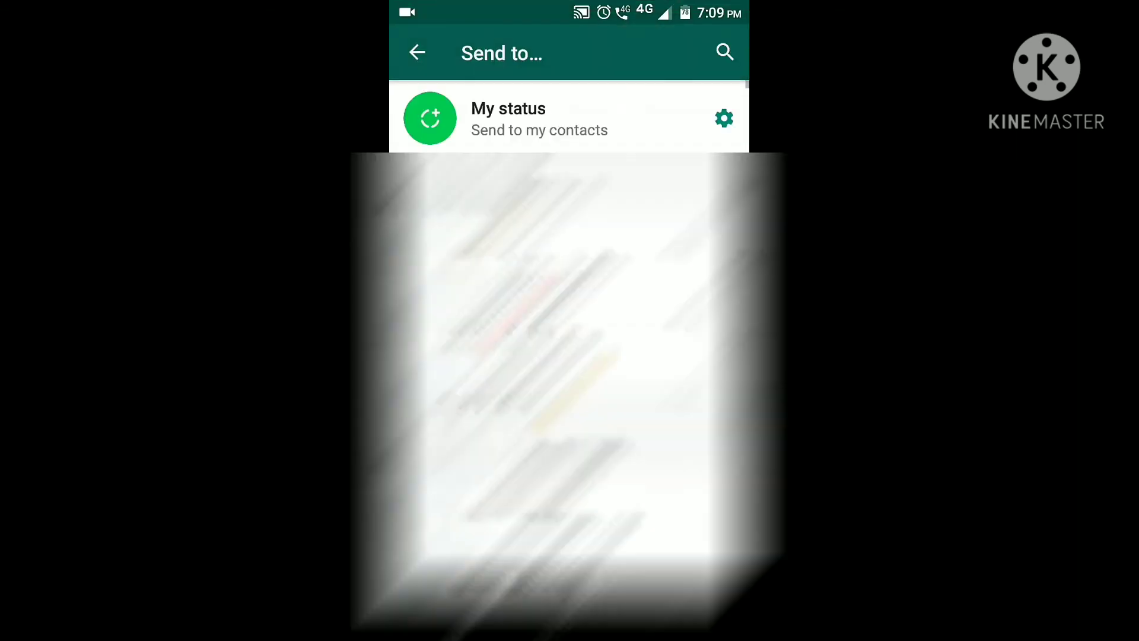